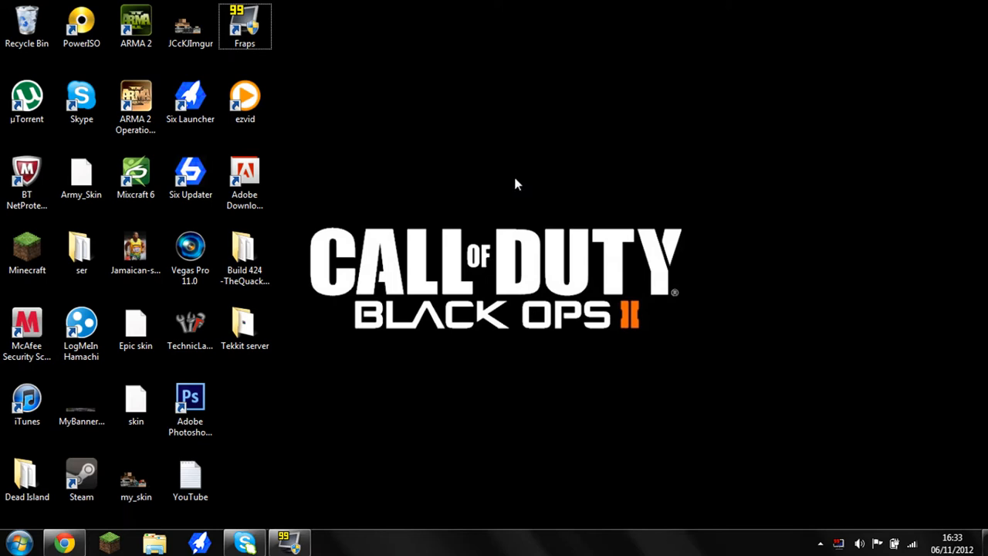
{"action": "mouse_move", "coordinate": [516, 191]}
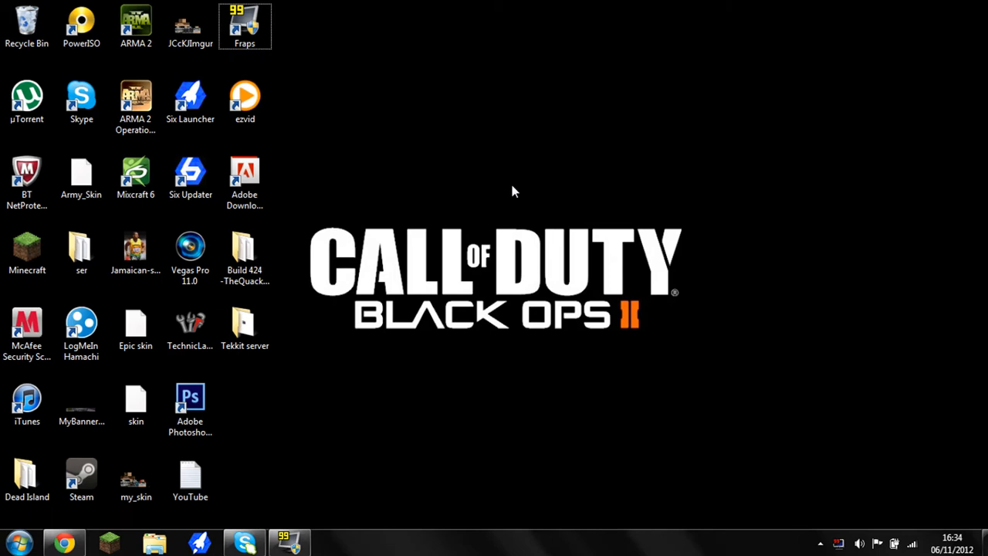
{"action": "mouse_move", "coordinate": [498, 278]}
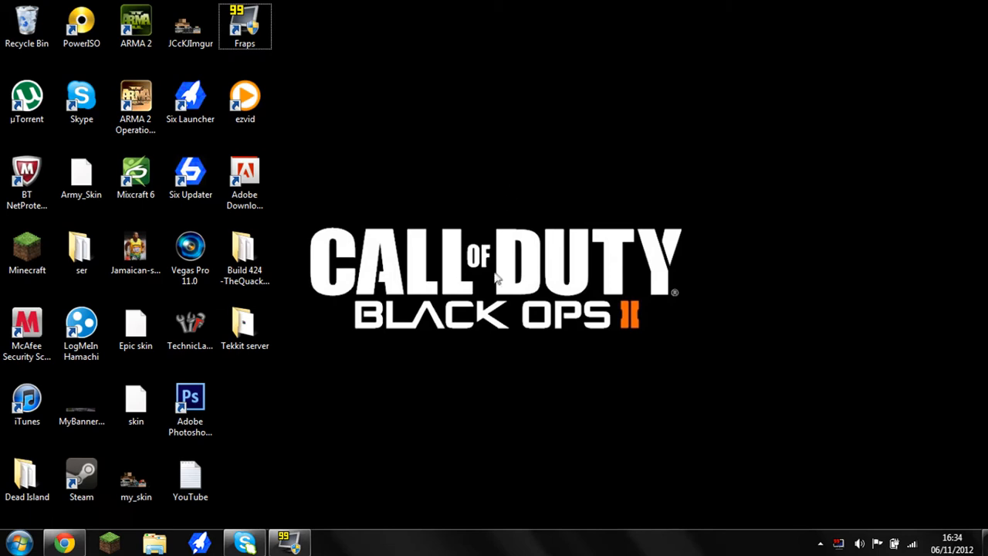
Scroll the Skydaz page to Downloads and download the Better Than Wolves .exe installer
{"action": "left_click", "coordinate": [190, 402]}
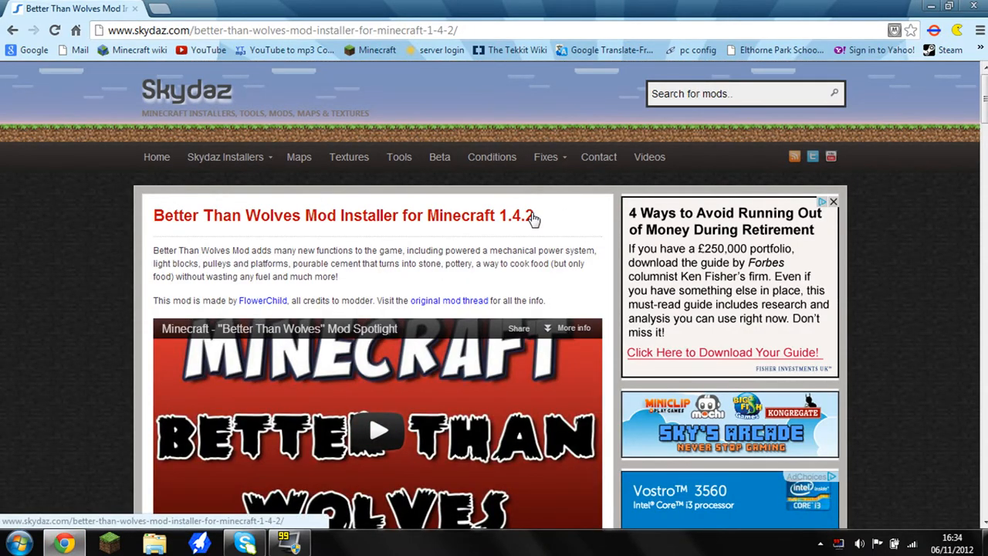
{"action": "scroll", "scroll_direction": "down", "scroll_amount": 3}
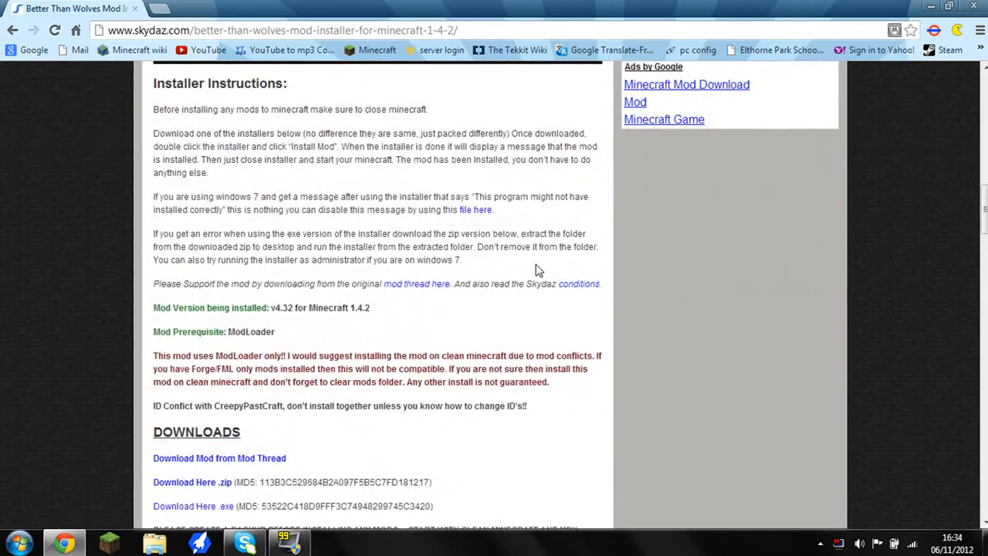
{"action": "scroll", "scroll_direction": "down", "scroll_amount": 3}
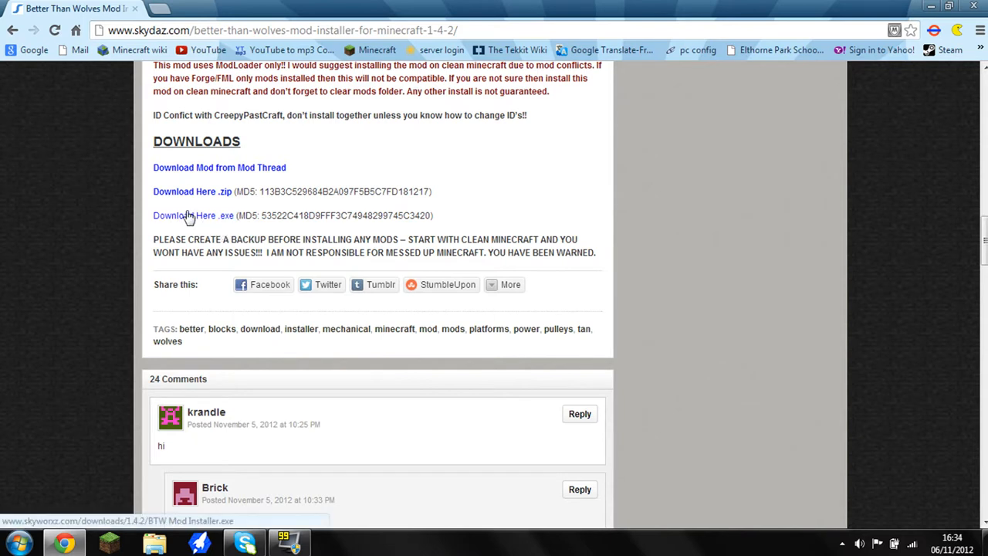
{"action": "left_click", "coordinate": [188, 216]}
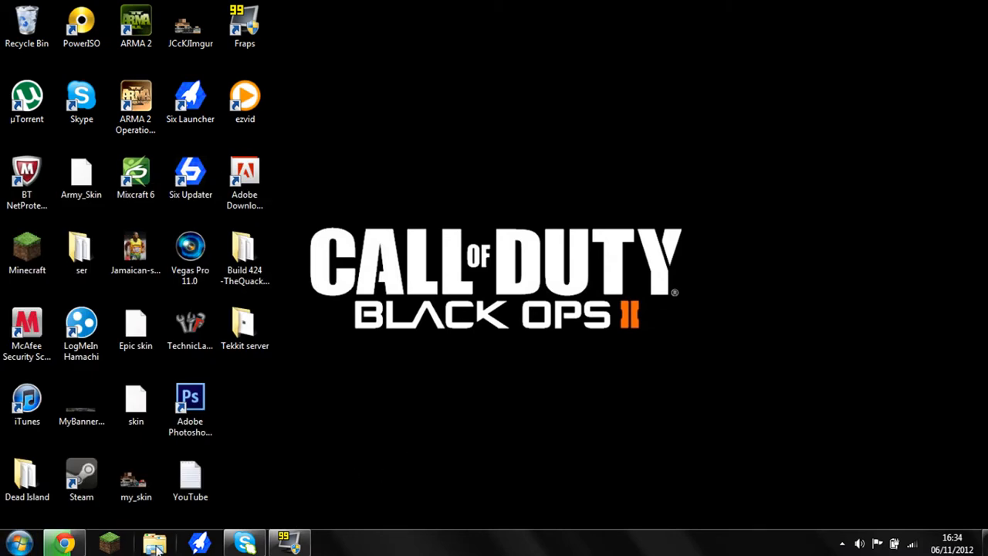
Drag the BTW Mod Installer from Downloads onto the desktop, then close Explorer
{"action": "left_click", "coordinate": [154, 542]}
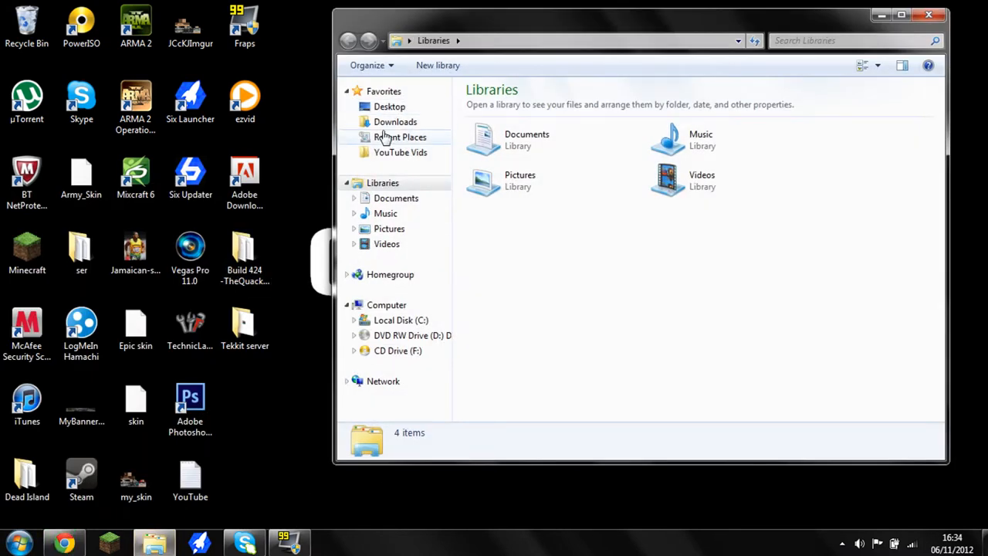
{"action": "left_click", "coordinate": [395, 122]}
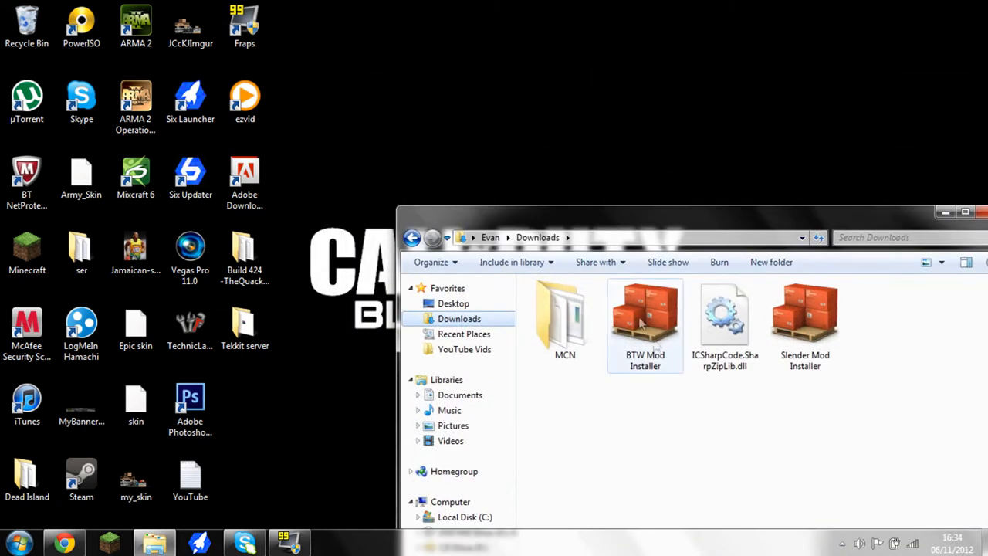
{"action": "left_click_drag", "start_coordinate": [645, 316], "coordinate": [626, 108]}
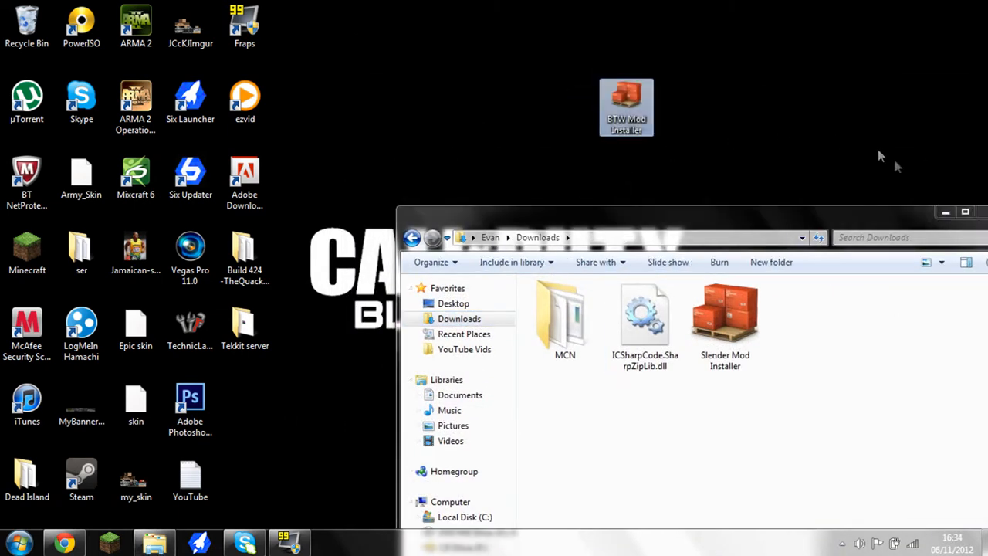
{"action": "left_click", "coordinate": [945, 211]}
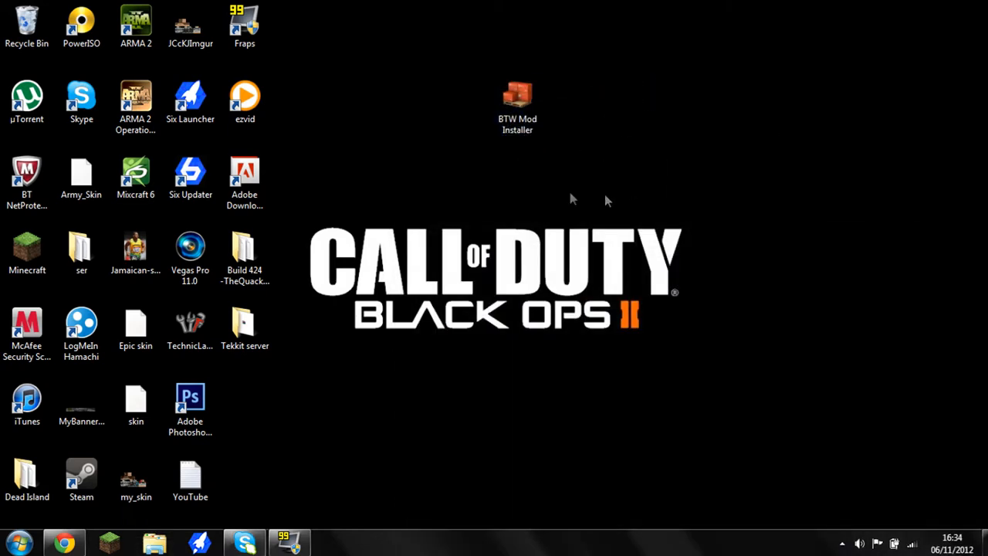
Launch the BTW Mod Installer past the unverified-publisher warning, double-clicking its icon again
{"action": "double_click", "coordinate": [517, 97]}
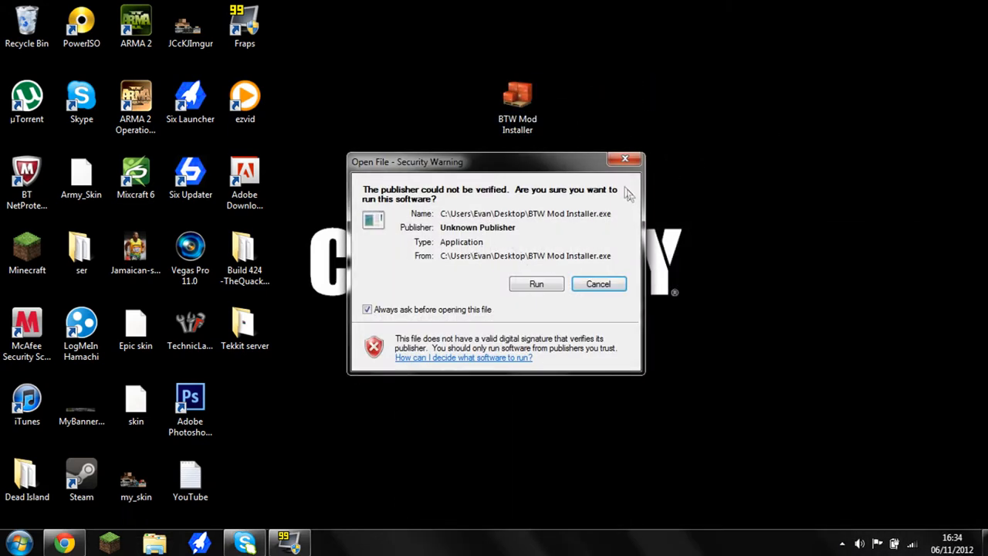
{"action": "left_click", "coordinate": [599, 283]}
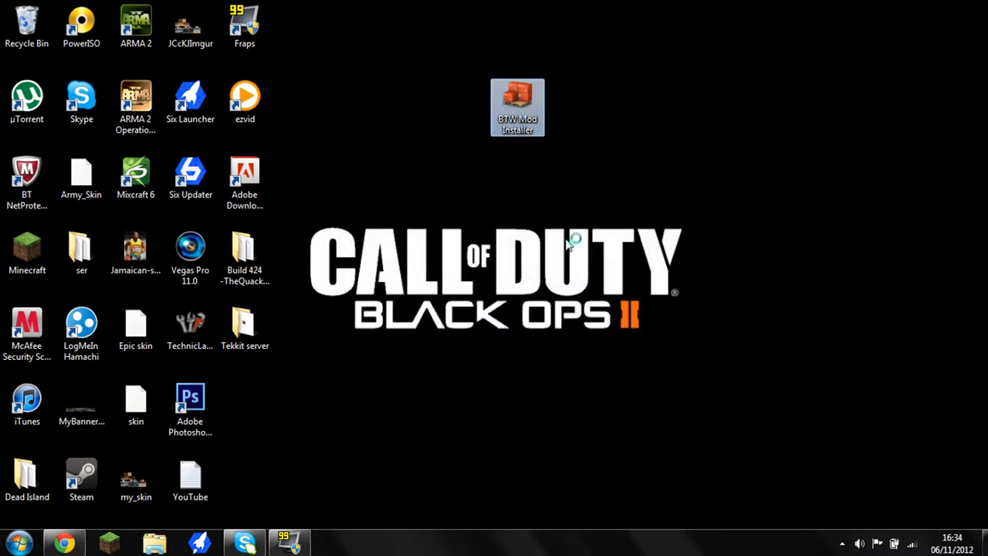
{"action": "double_click", "coordinate": [518, 106]}
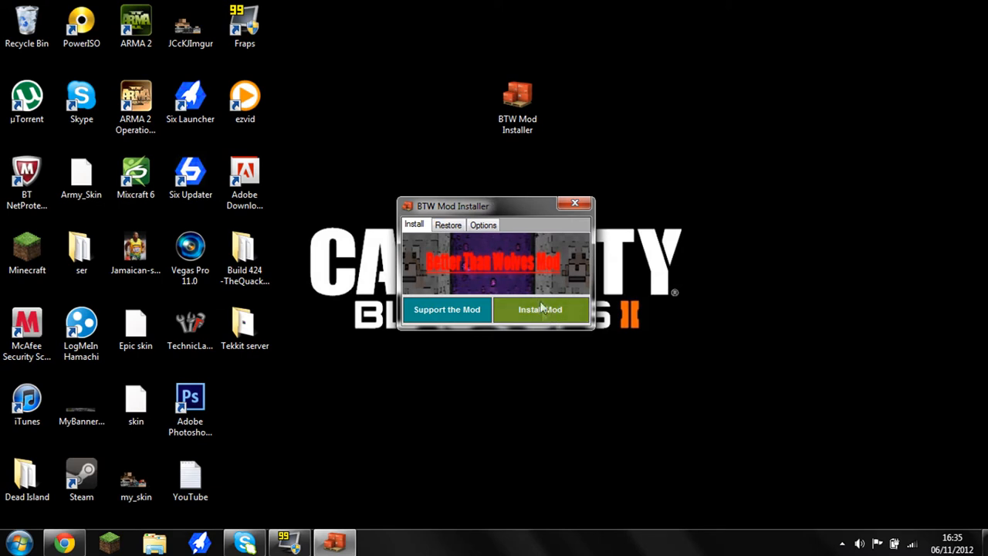
Install the mod with no backup, then close the installer as correctly installed
{"action": "left_click", "coordinate": [540, 309]}
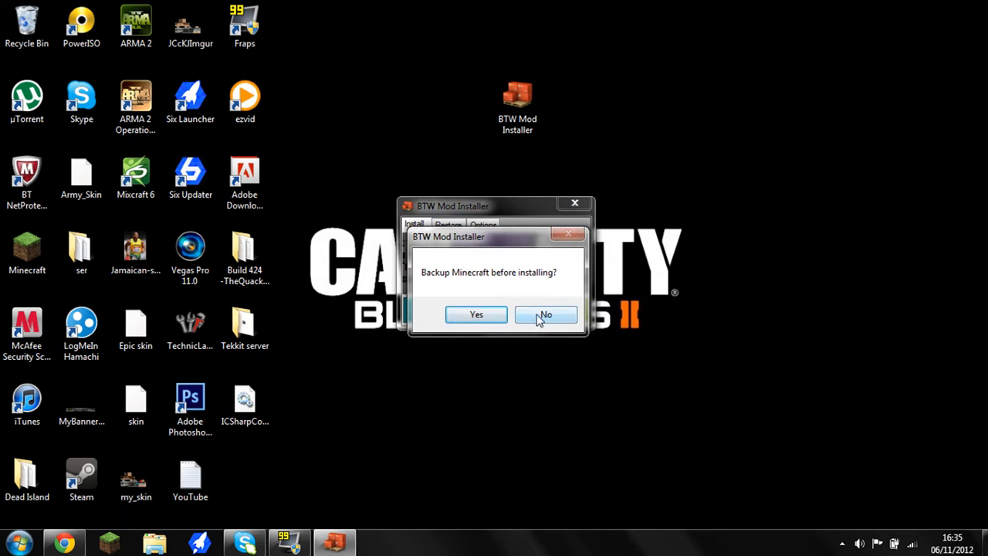
{"action": "left_click", "coordinate": [546, 314]}
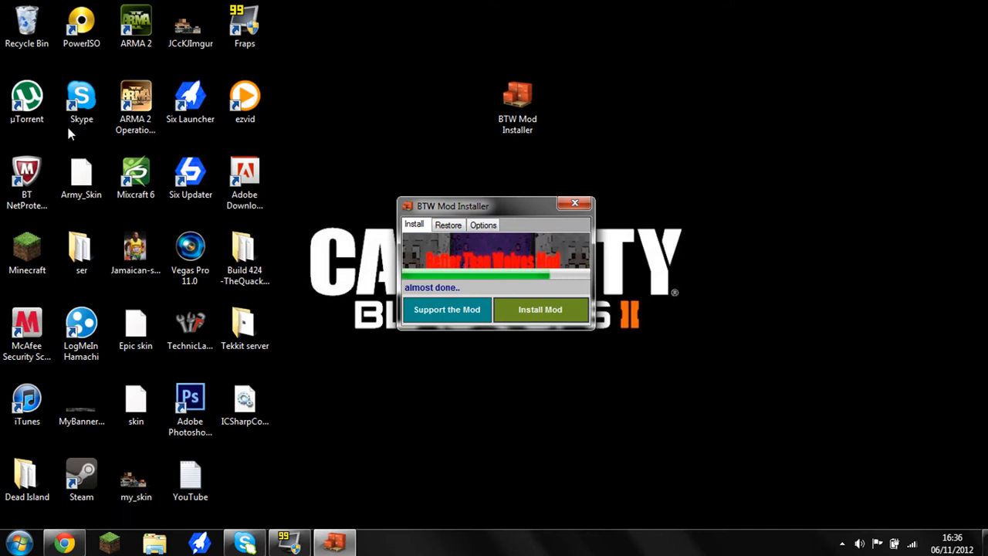
{"action": "left_click", "coordinate": [540, 310]}
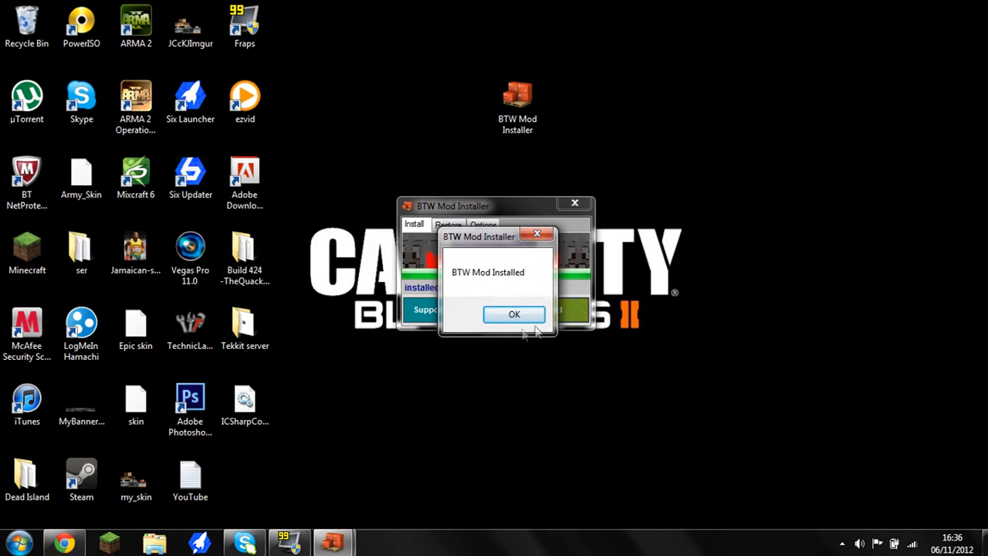
{"action": "left_click", "coordinate": [515, 314]}
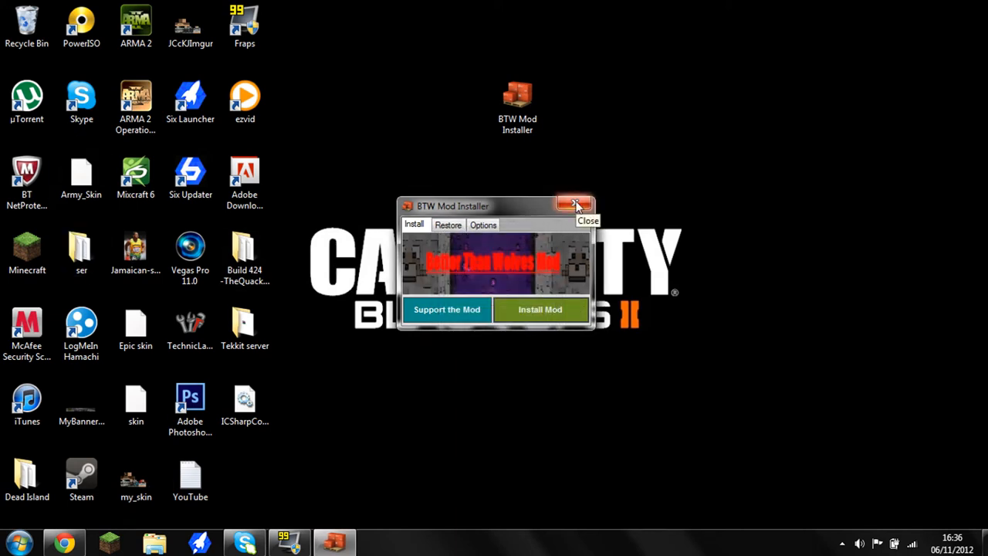
{"action": "left_click", "coordinate": [575, 205]}
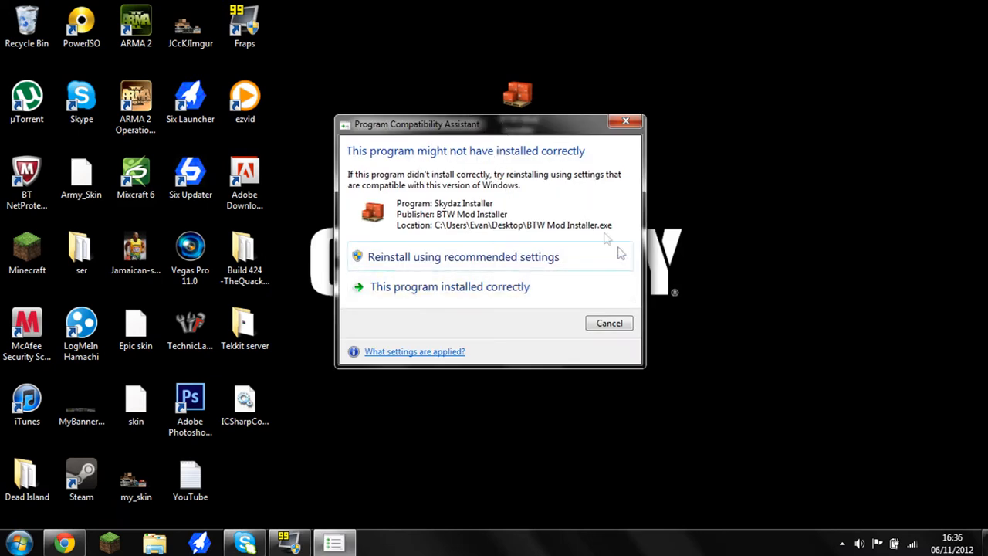
{"action": "left_click", "coordinate": [610, 323]}
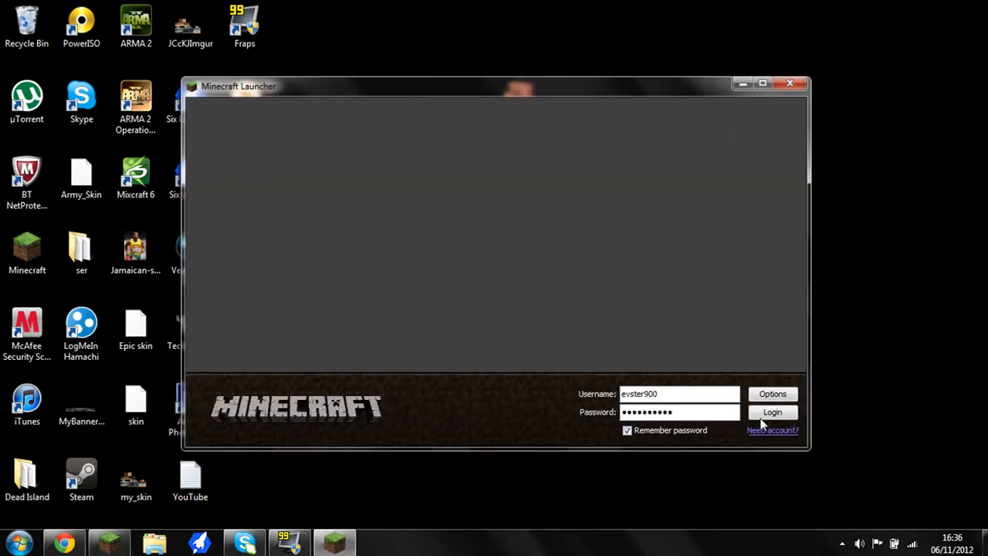
Log in and create a Creative-mode singleplayer world named 'Ev'
{"action": "left_click", "coordinate": [772, 412]}
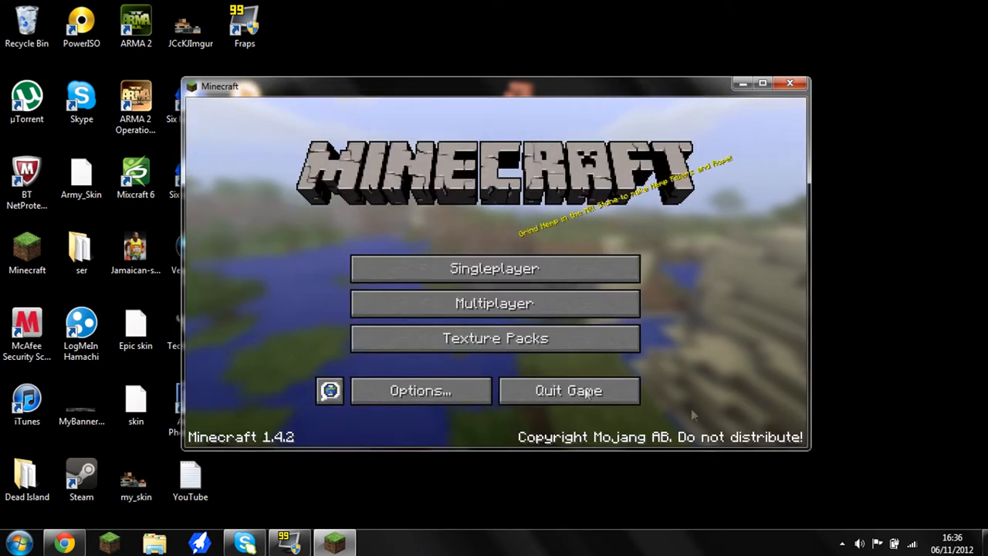
{"action": "mouse_move", "coordinate": [494, 268]}
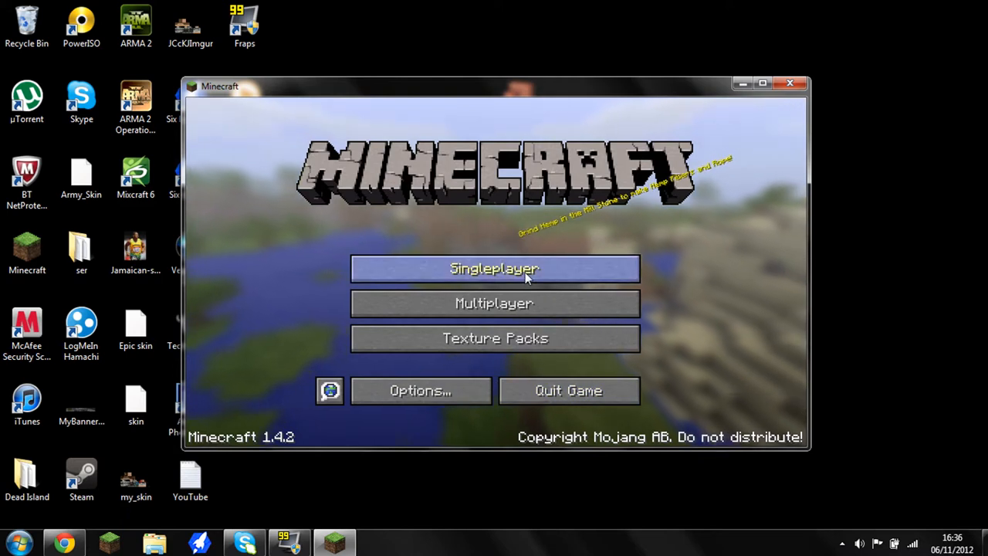
{"action": "mouse_move", "coordinate": [712, 126]}
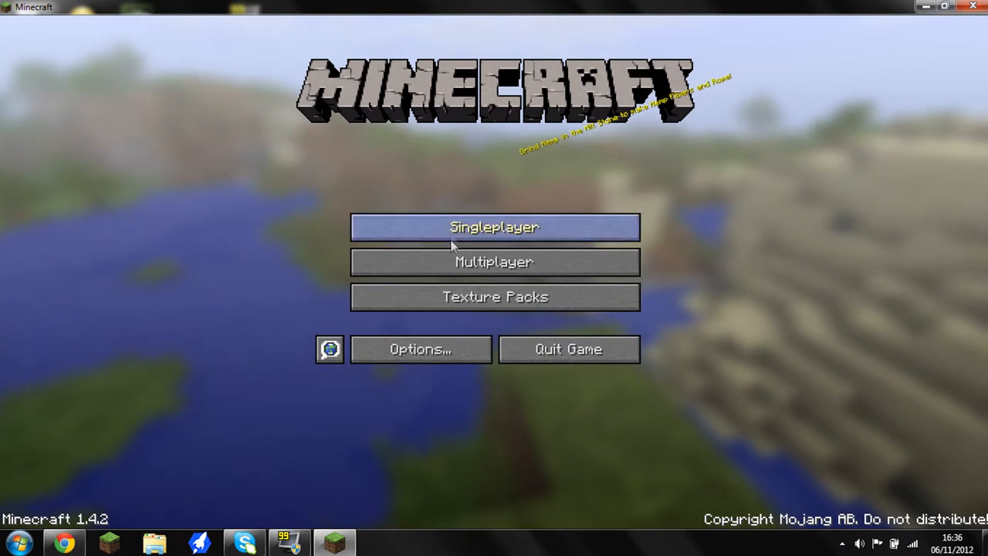
{"action": "left_click", "coordinate": [494, 227]}
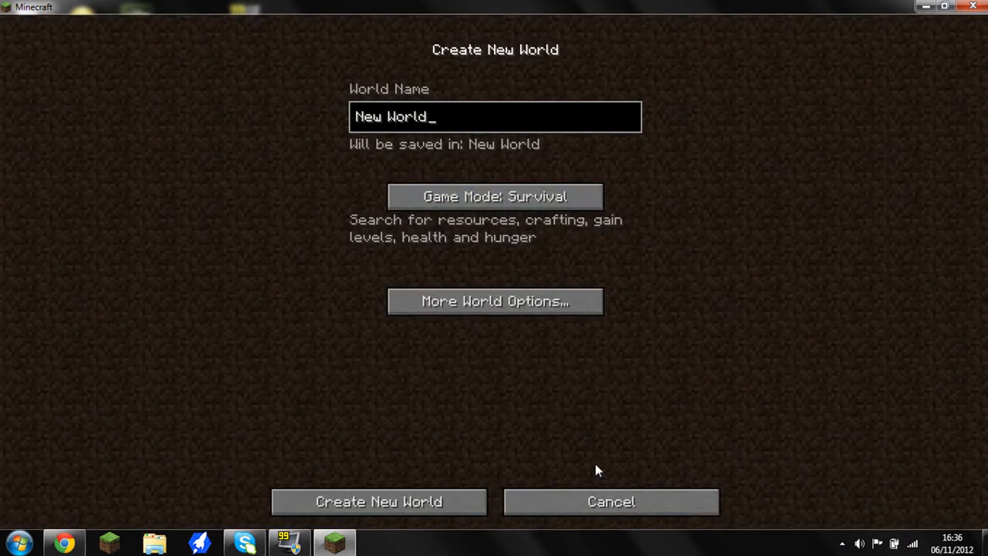
{"action": "left_click", "coordinate": [495, 196]}
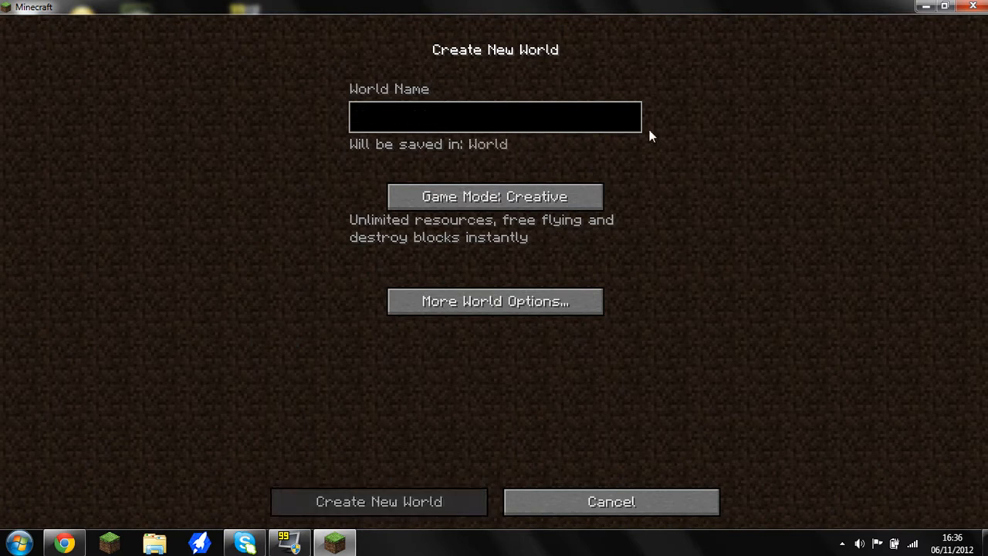
{"action": "type", "text": "Ev"}
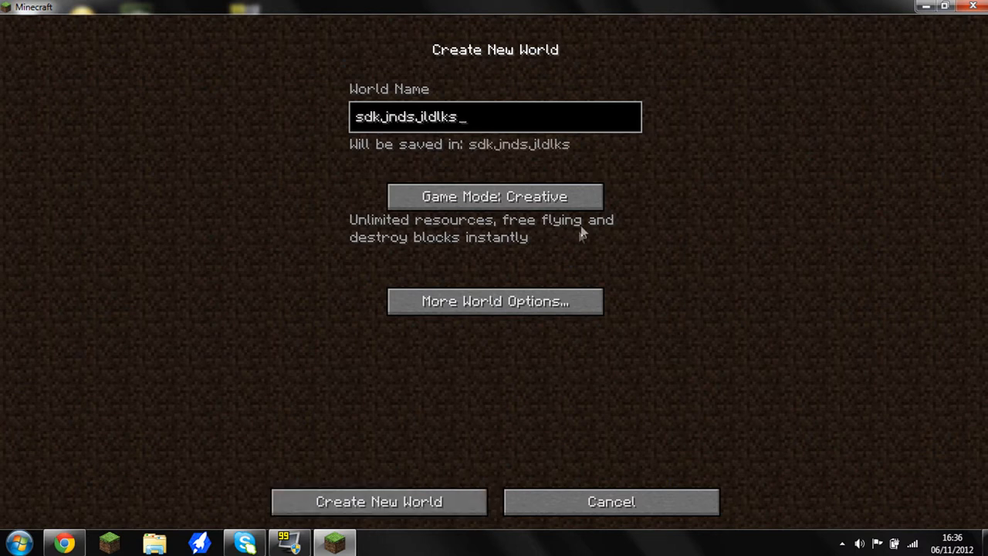
{"action": "left_click", "coordinate": [378, 501]}
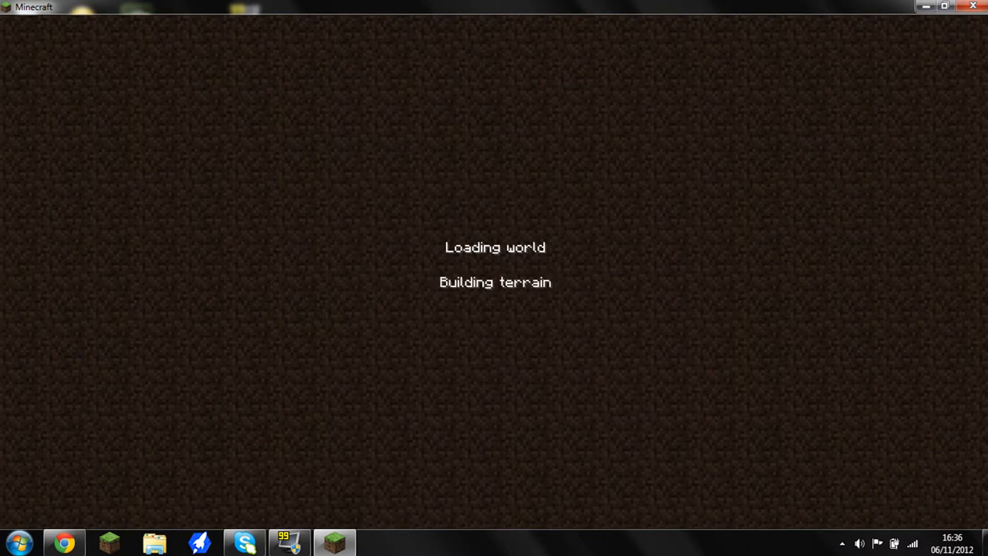
{"action": "mouse_move", "coordinate": [719, 197]}
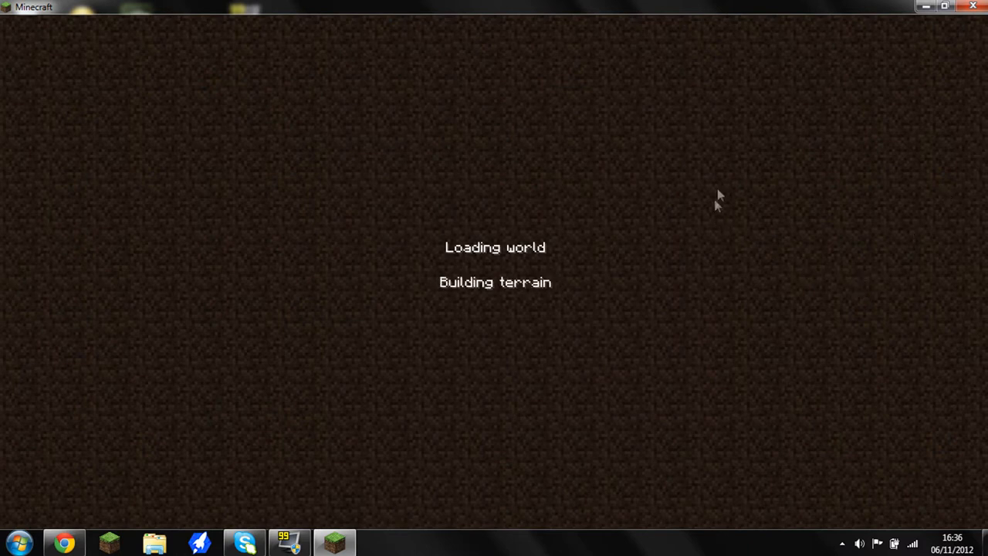
{"action": "mouse_move", "coordinate": [825, 89]}
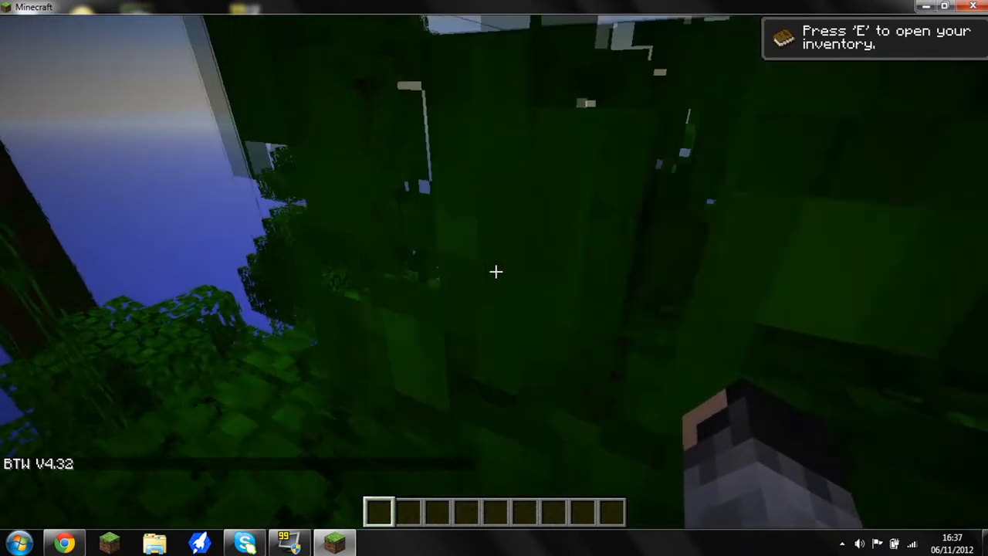
Return from the in-game menu to the world, then open and close the creative inventory
{"action": "key", "text": "Escape"}
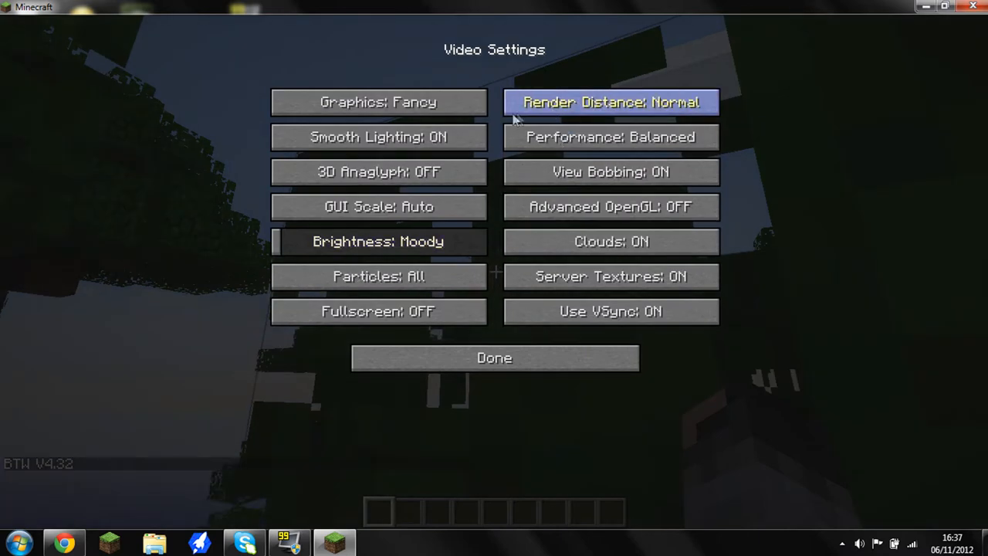
{"action": "left_click", "coordinate": [494, 357]}
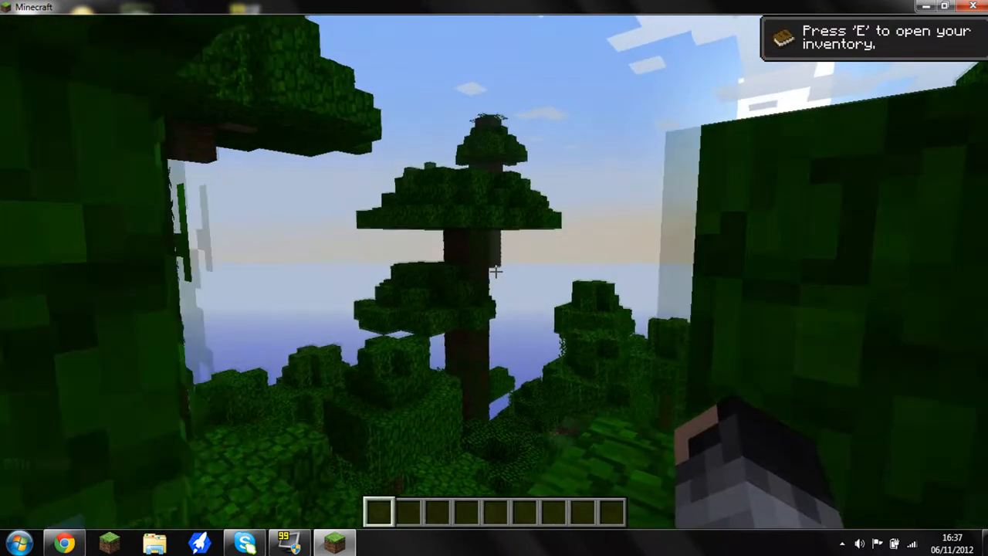
{"action": "key", "text": "e"}
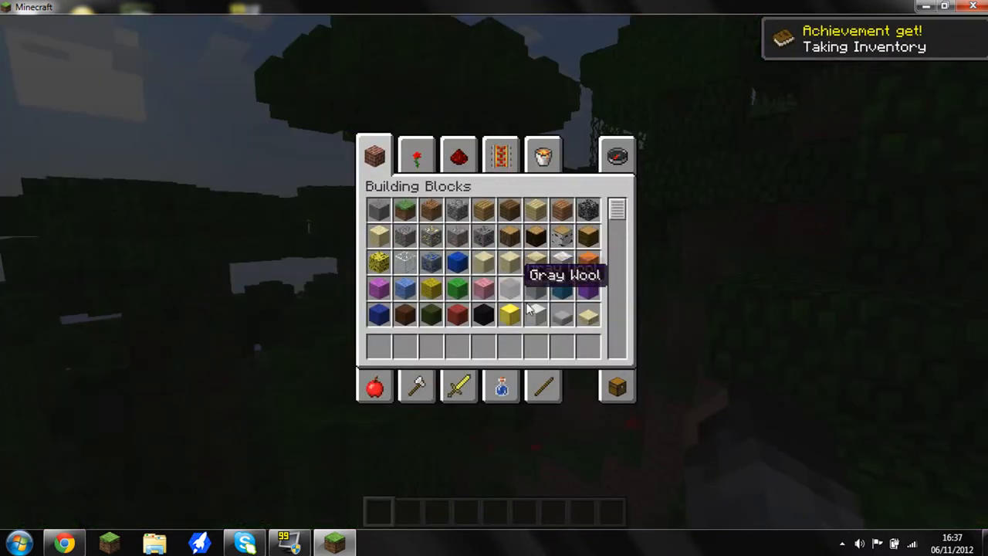
{"action": "key", "text": "Escape"}
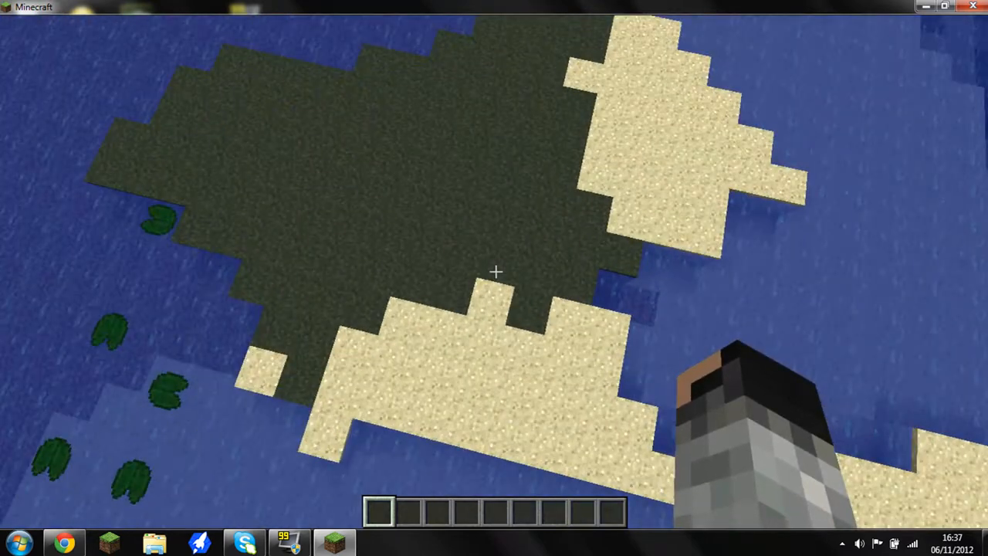
Browse Building Blocks and Decoration Blocks, take a white block, then reopen the inventory
{"action": "key", "text": "e"}
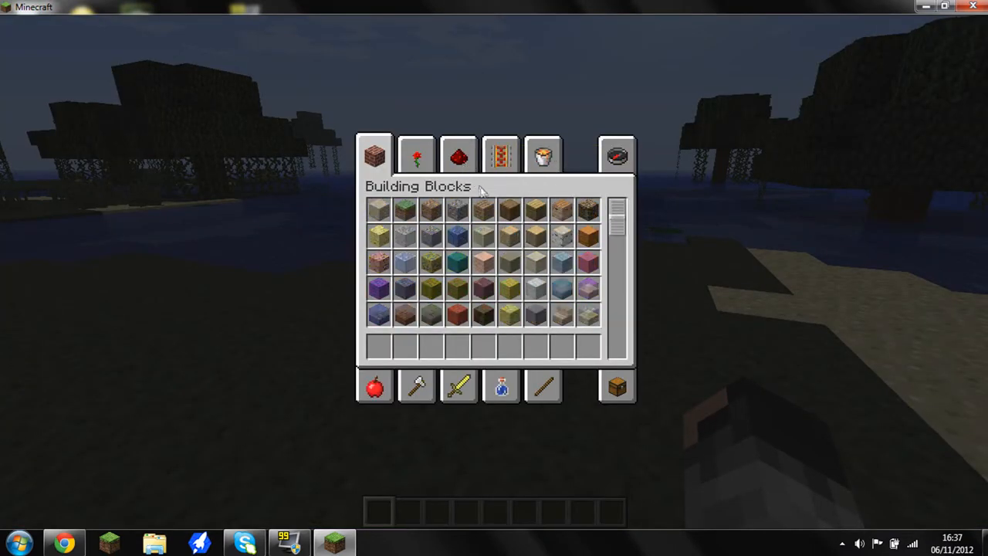
{"action": "scroll", "scroll_direction": "down", "scroll_amount": 3}
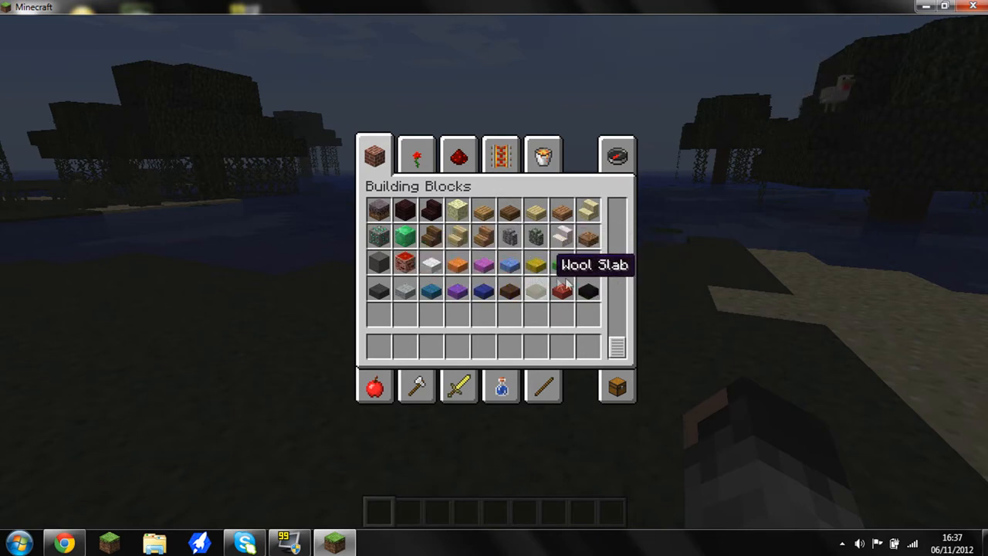
{"action": "mouse_move", "coordinate": [407, 269]}
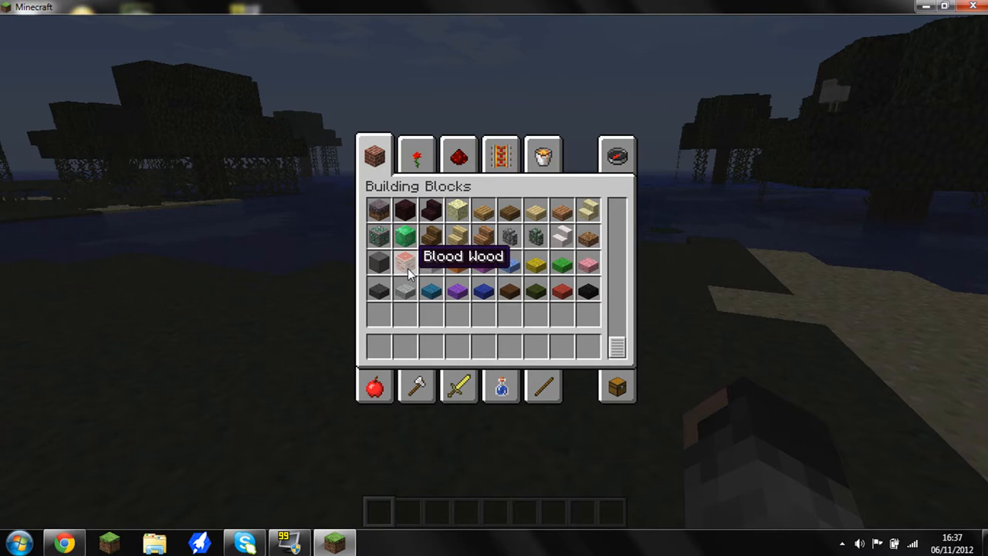
{"action": "scroll", "scroll_direction": "down", "scroll_amount": 3}
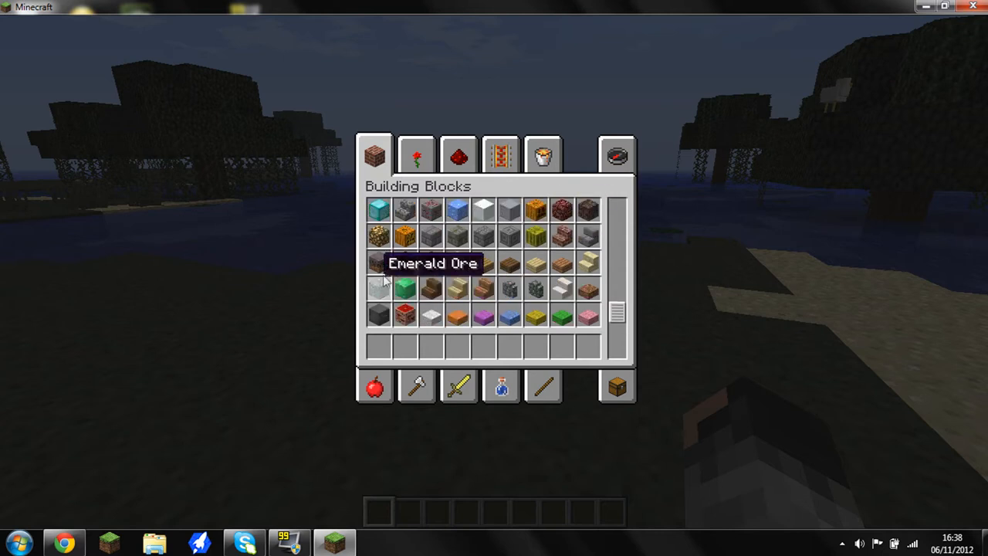
{"action": "scroll", "scroll_direction": "down", "scroll_amount": 3}
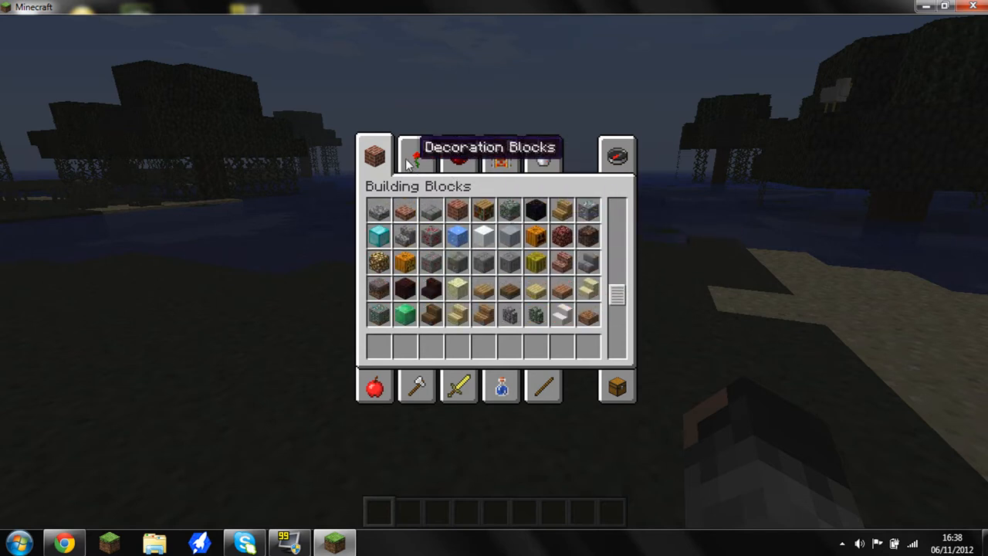
{"action": "left_click", "coordinate": [416, 155]}
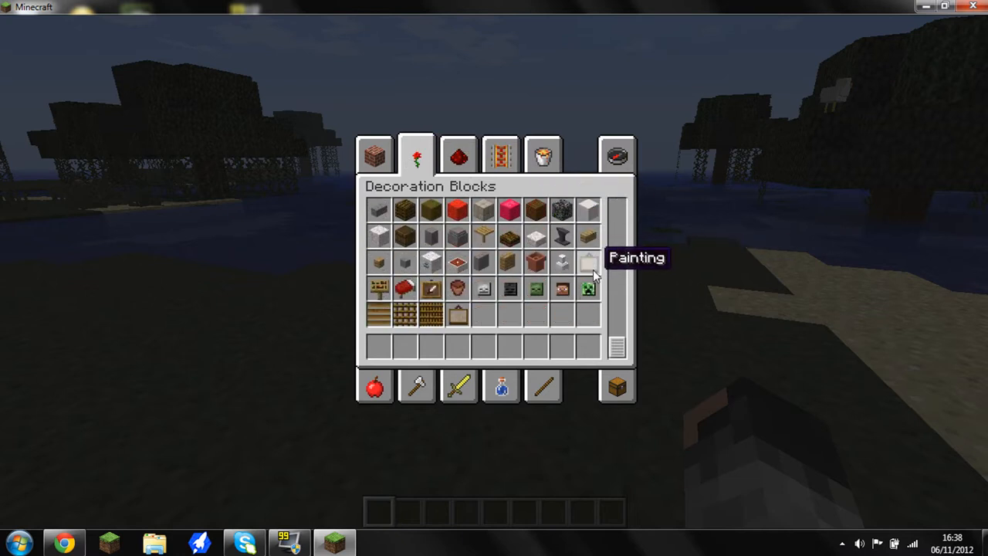
{"action": "mouse_move", "coordinate": [406, 313]}
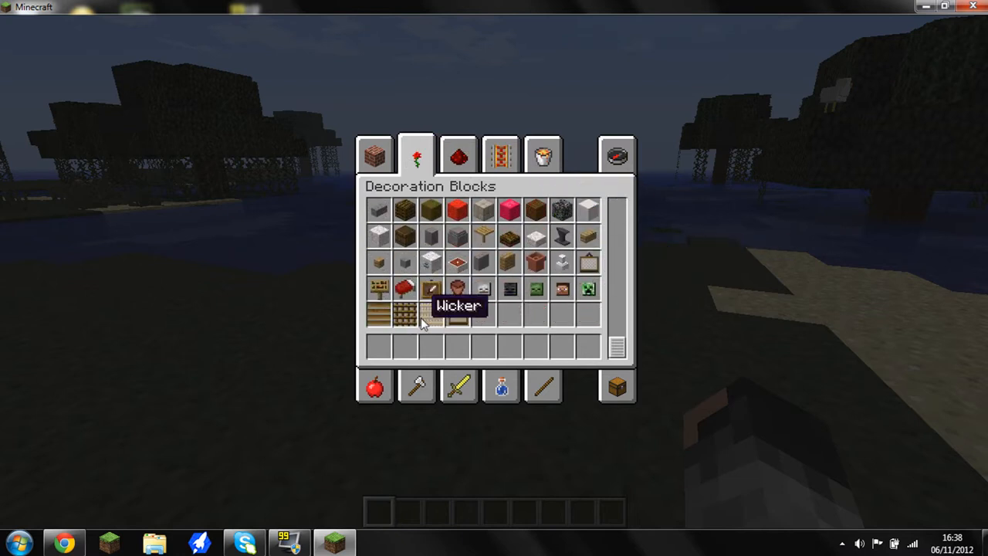
{"action": "mouse_move", "coordinate": [386, 313]}
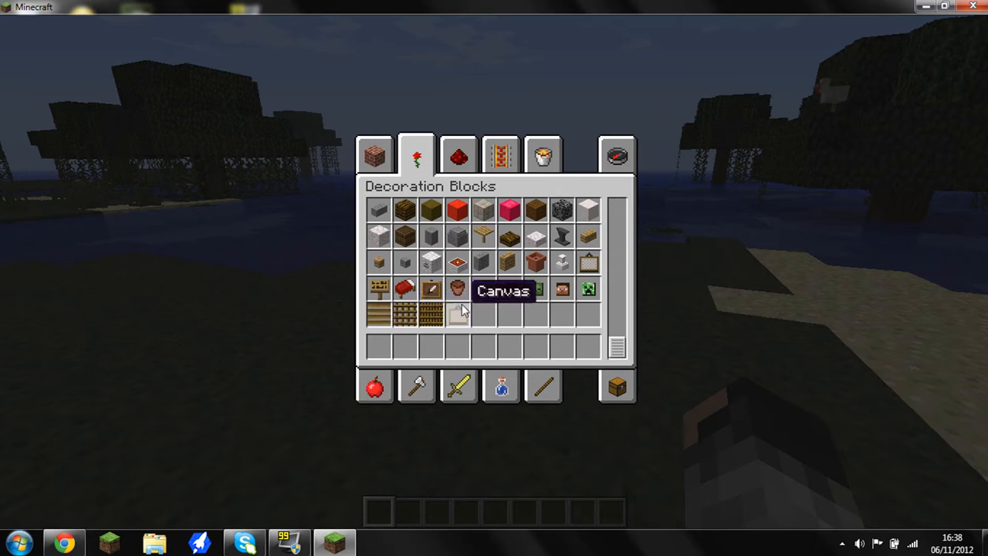
{"action": "mouse_move", "coordinate": [589, 263]}
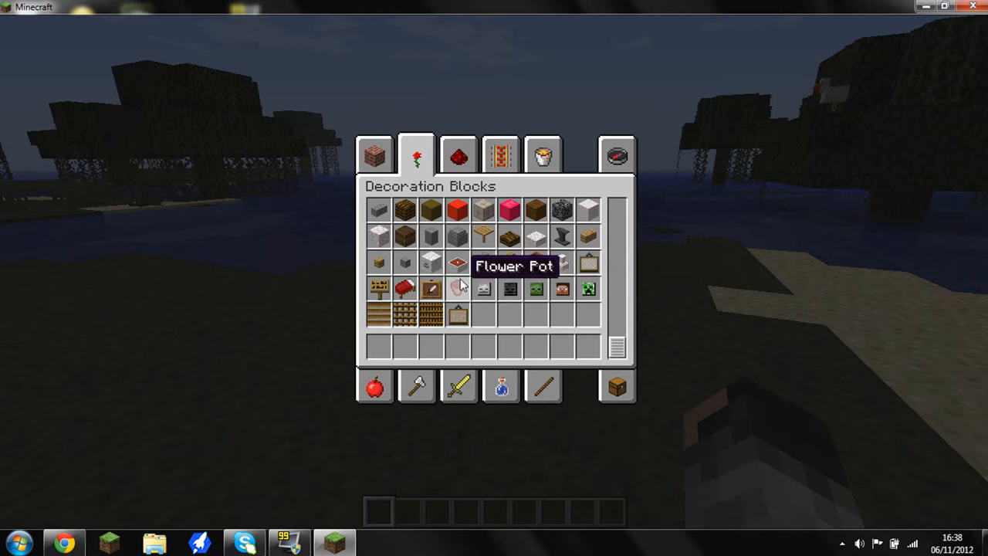
{"action": "scroll", "scroll_direction": "down", "scroll_amount": 3}
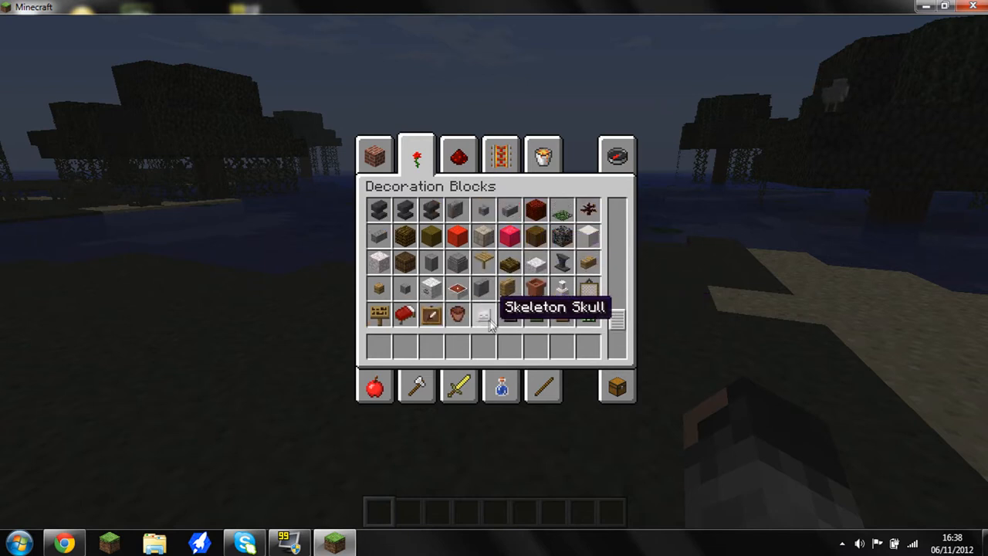
{"action": "mouse_move", "coordinate": [562, 289]}
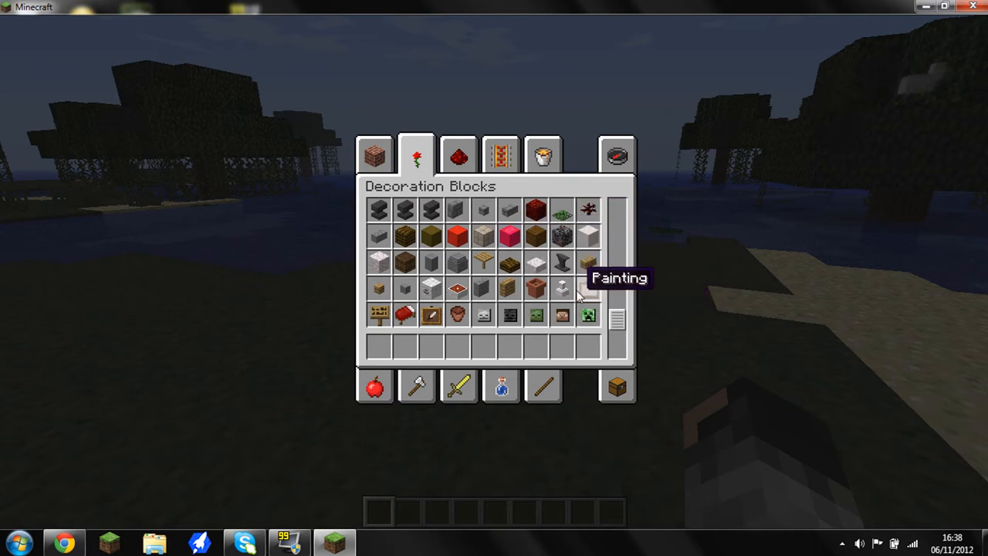
{"action": "mouse_move", "coordinate": [536, 289]}
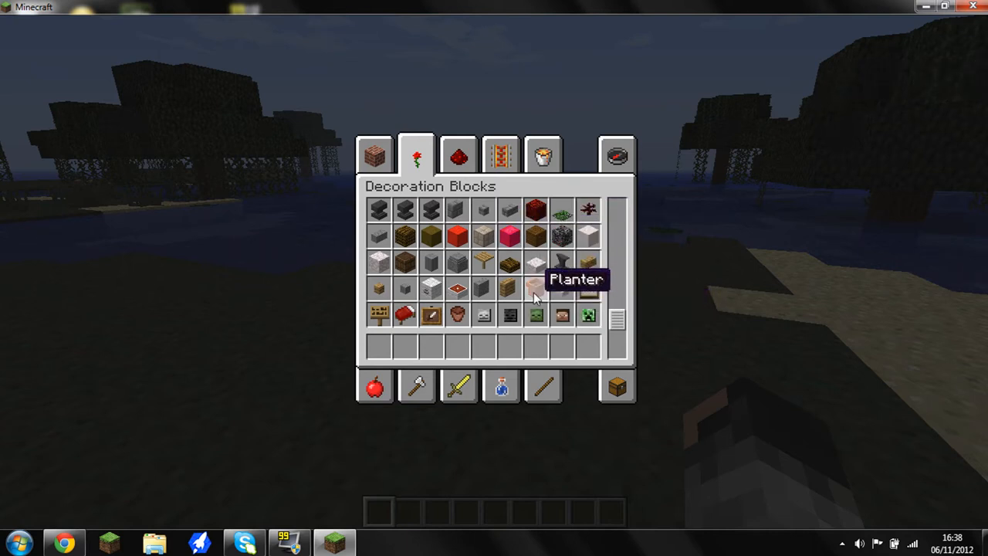
{"action": "mouse_move", "coordinate": [428, 290]}
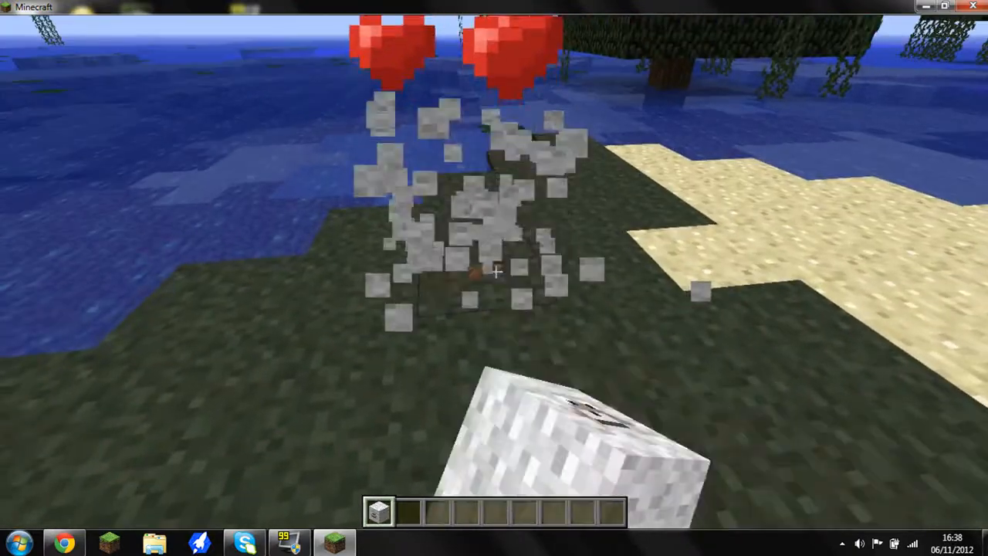
{"action": "key", "text": "e"}
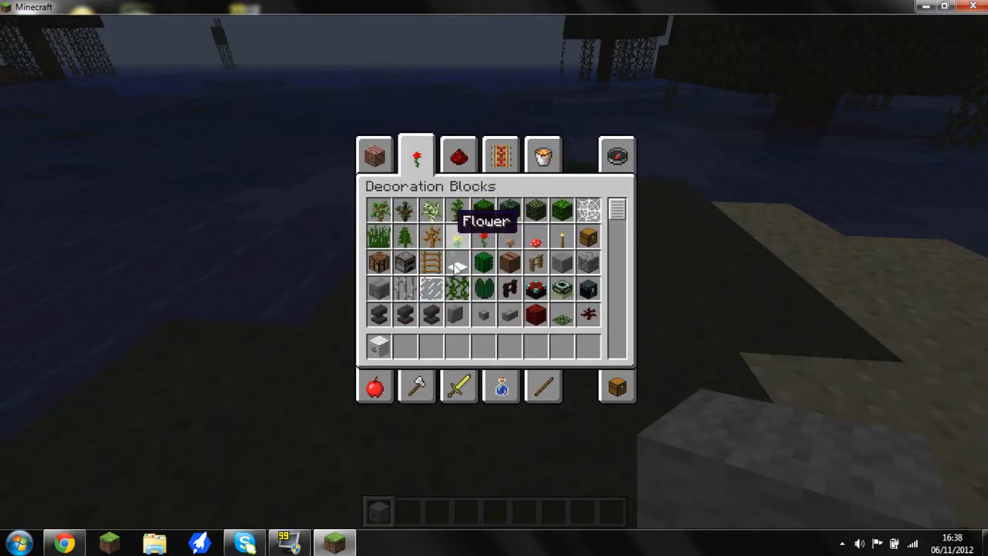
Show the Redstone category listing BTW mechanical items such as the Gear Box
{"action": "left_click", "coordinate": [459, 154]}
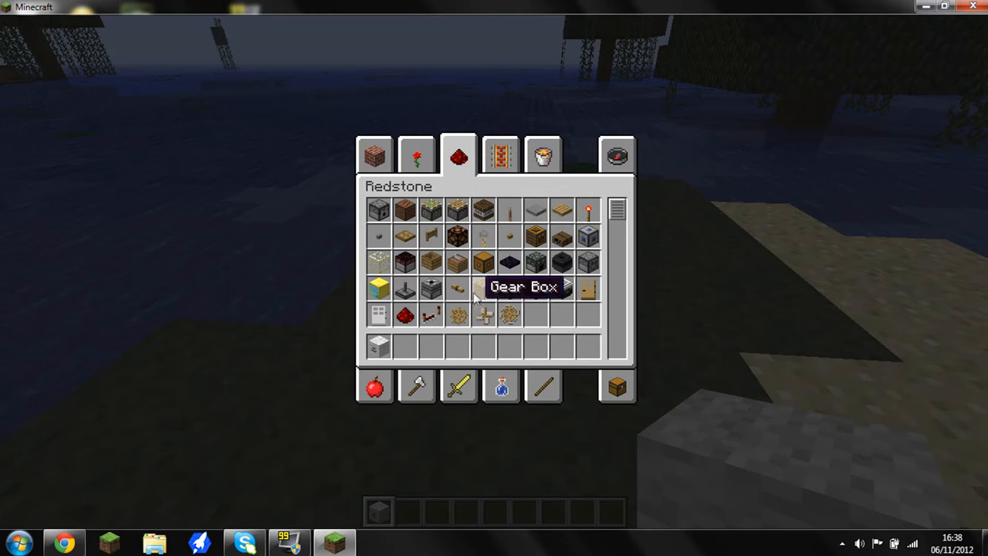
{"action": "mouse_move", "coordinate": [423, 183]}
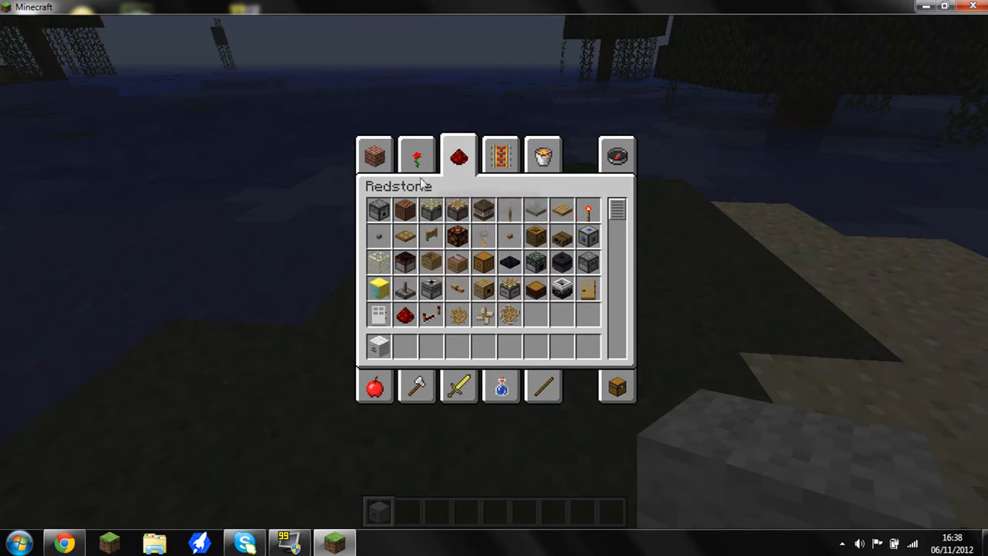
{"action": "mouse_move", "coordinate": [379, 261]}
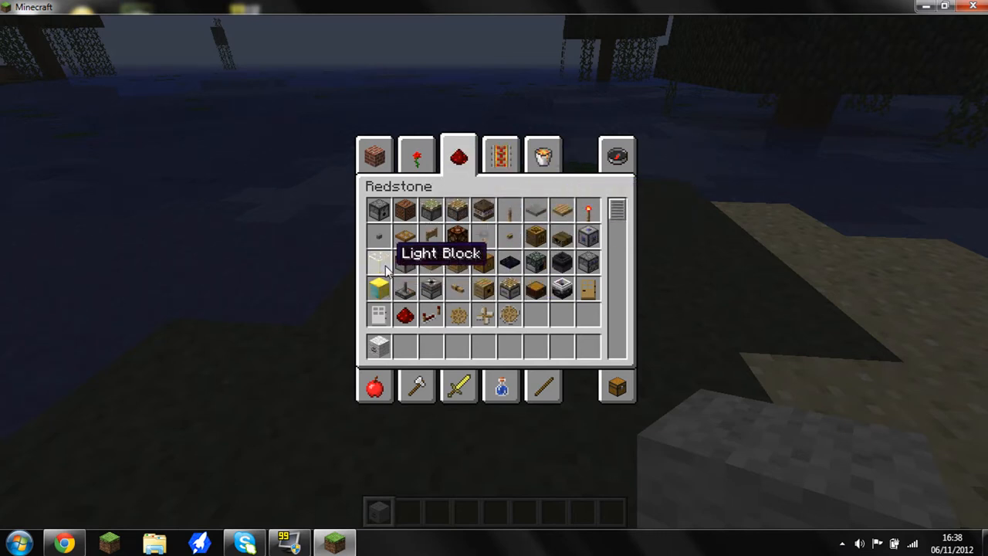
{"action": "mouse_move", "coordinate": [406, 324]}
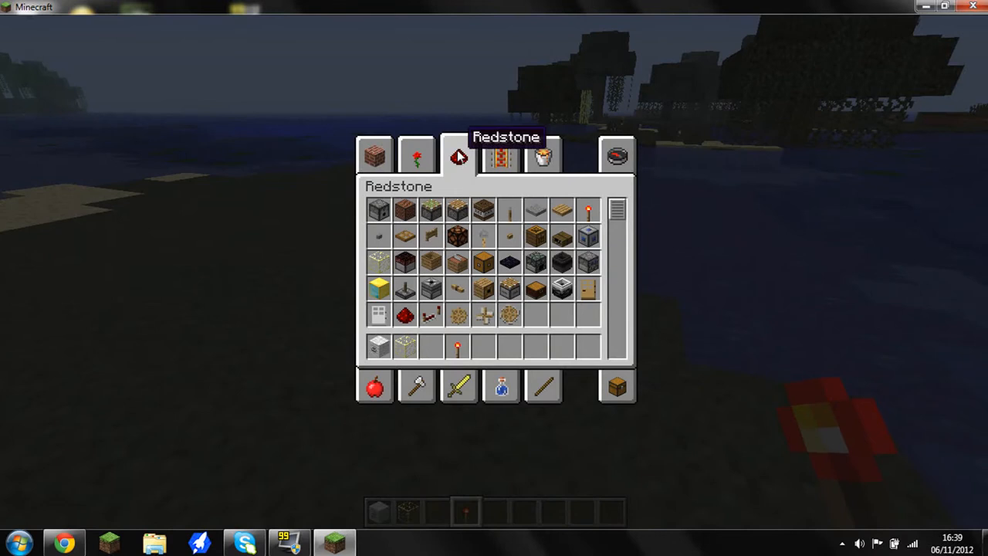
{"action": "mouse_move", "coordinate": [587, 263]}
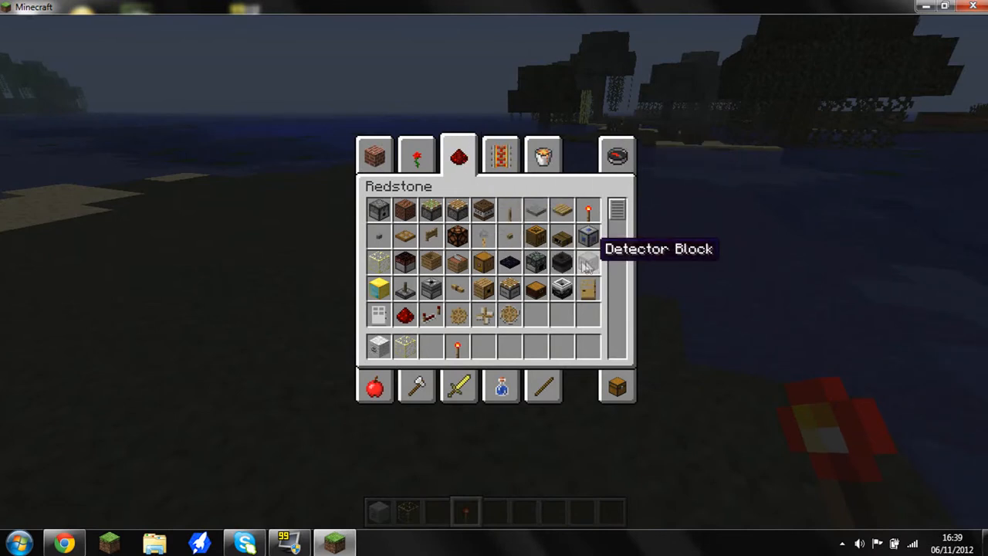
{"action": "mouse_move", "coordinate": [561, 288]}
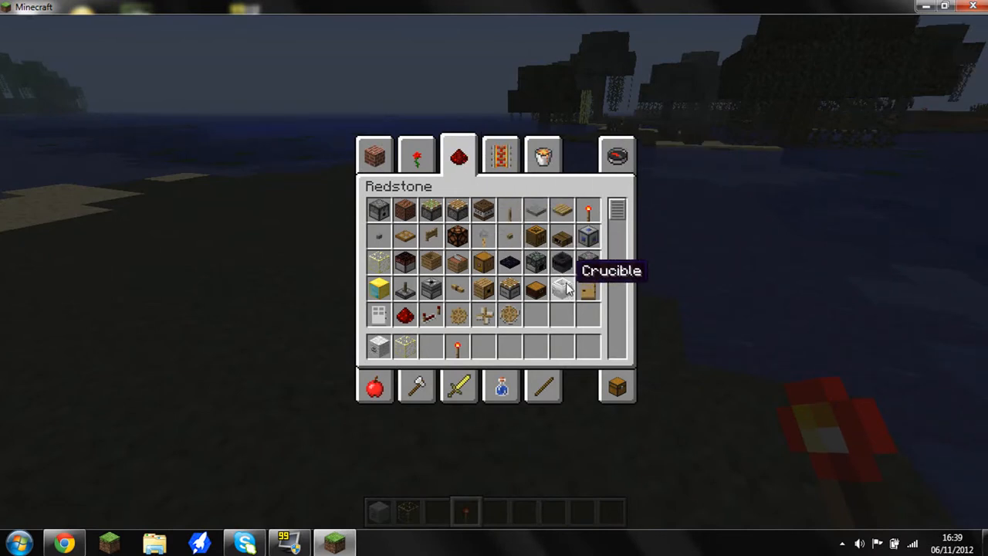
{"action": "mouse_move", "coordinate": [459, 311]}
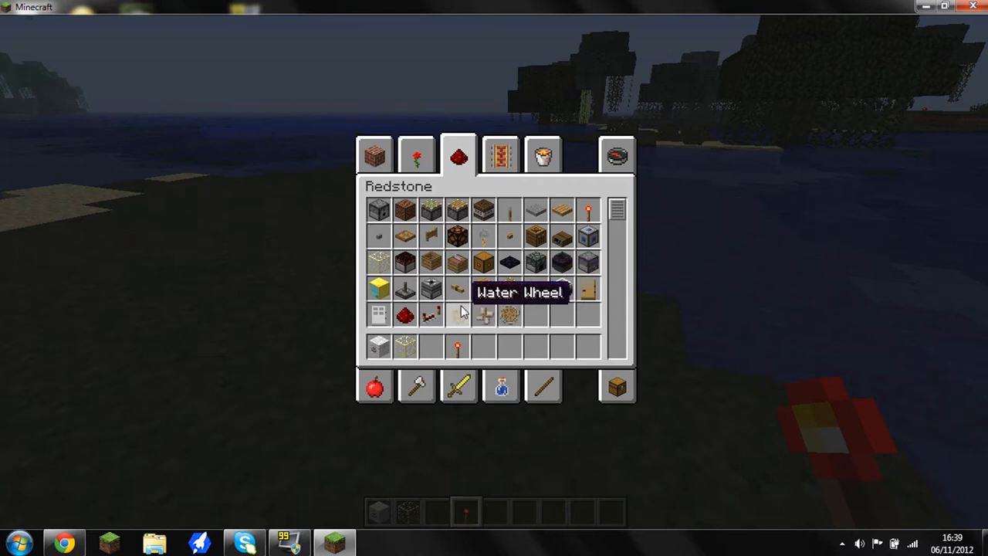
{"action": "mouse_move", "coordinate": [348, 268]}
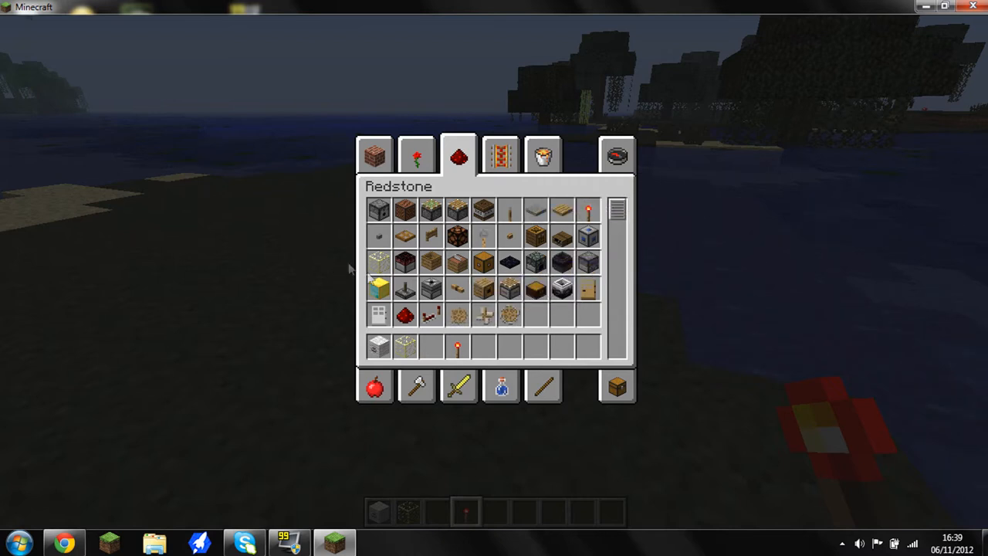
{"action": "mouse_move", "coordinate": [482, 315]}
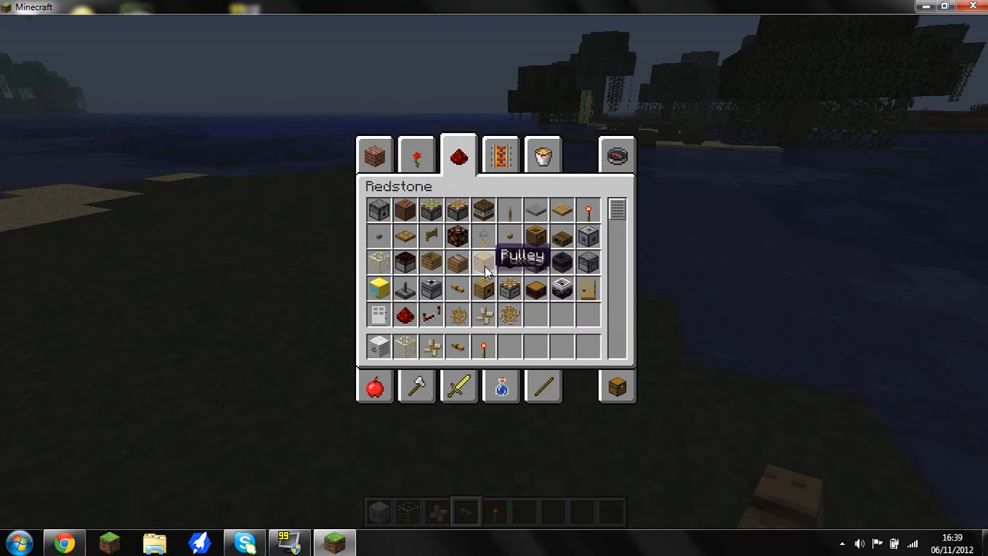
{"action": "mouse_move", "coordinate": [407, 262]}
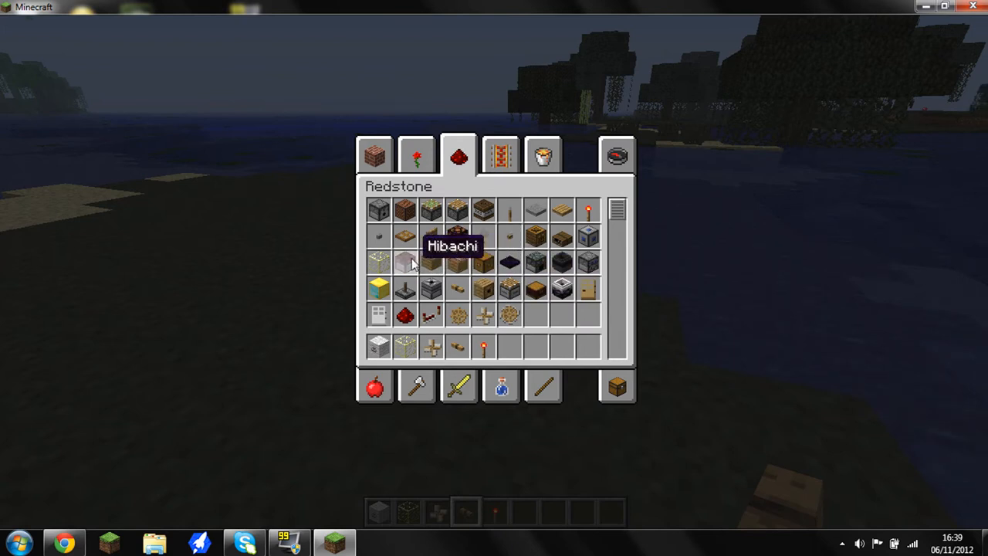
{"action": "mouse_move", "coordinate": [482, 290]}
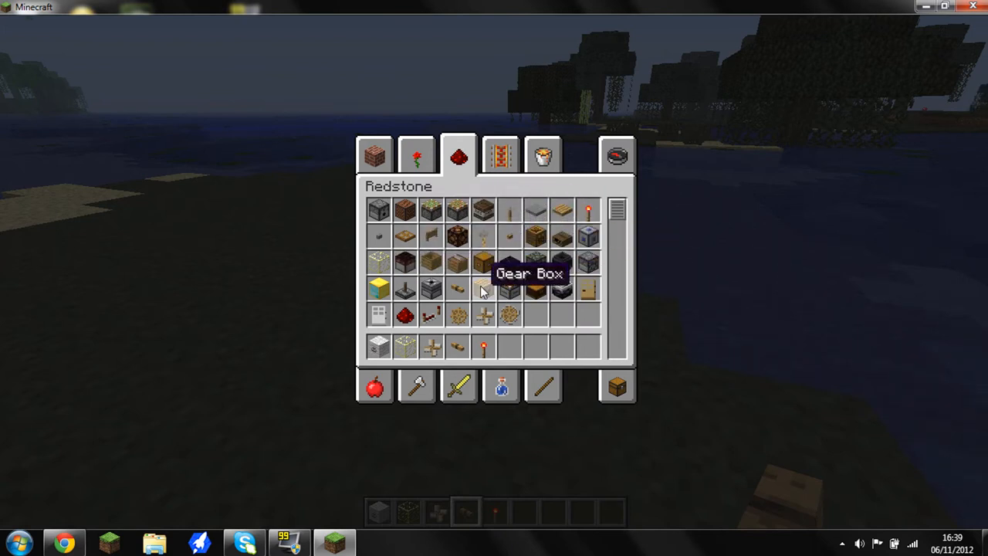
{"action": "mouse_move", "coordinate": [482, 346]}
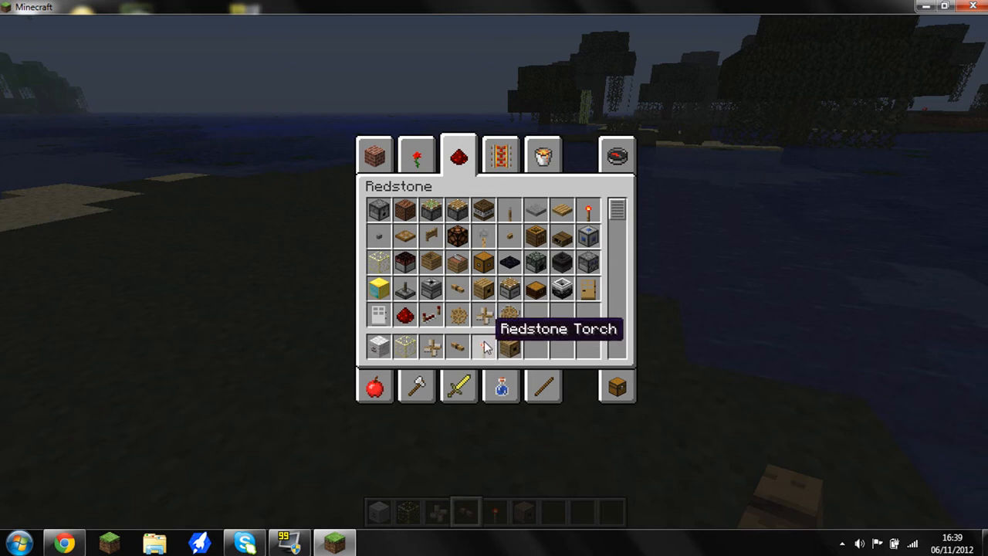
{"action": "mouse_move", "coordinate": [586, 238]}
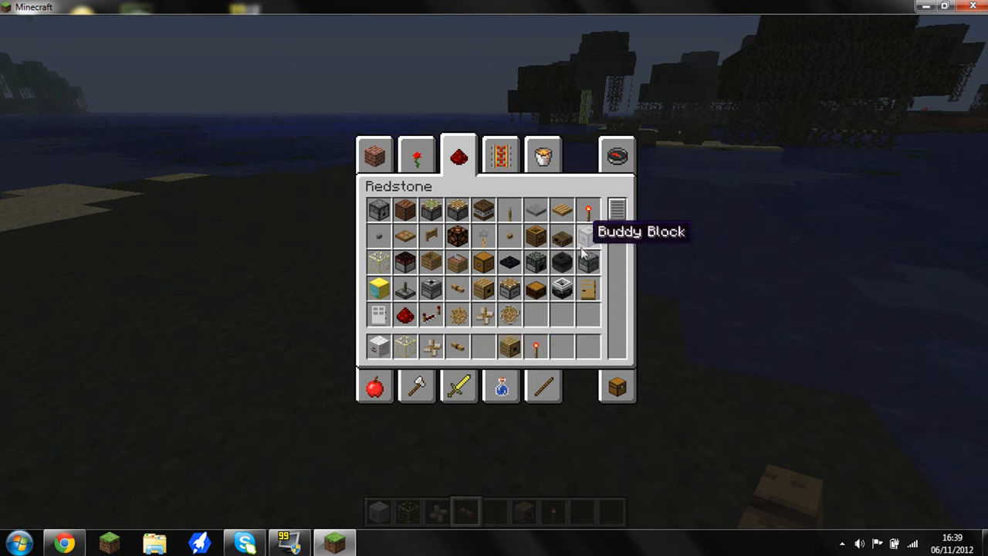
{"action": "mouse_move", "coordinate": [392, 415]}
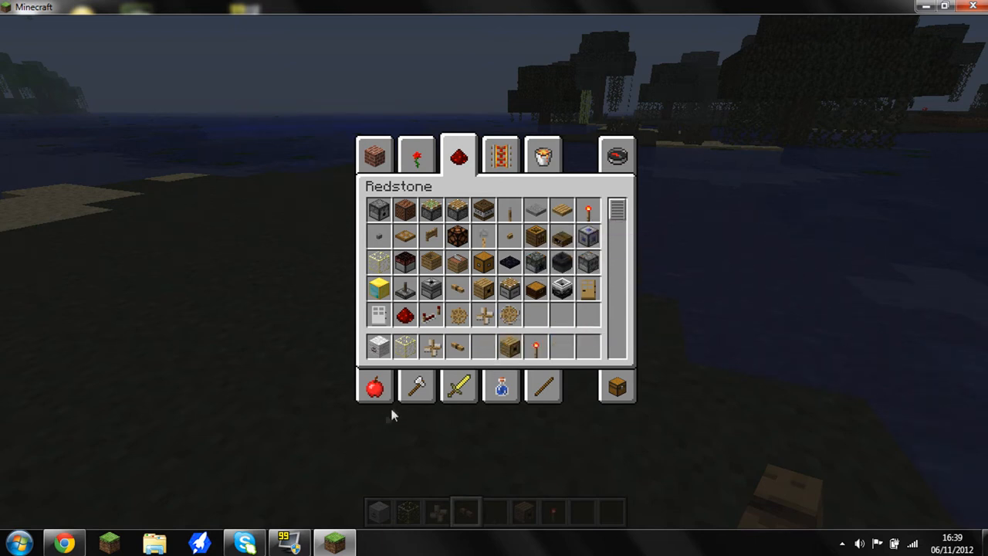
Browse the Transportation, Miscellaneous and Combat categories, then close and reopen the inventory
{"action": "left_click", "coordinate": [500, 154]}
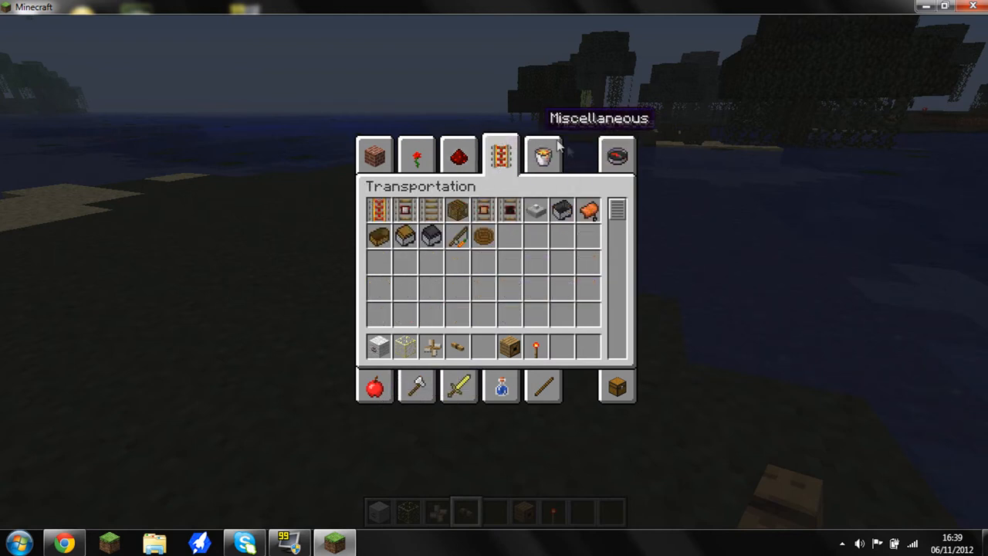
{"action": "mouse_move", "coordinate": [459, 156]}
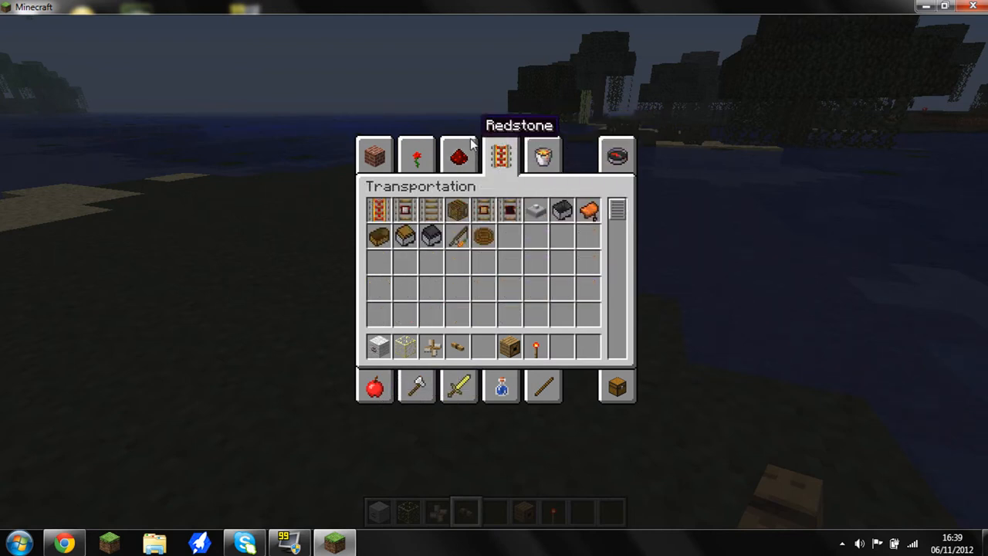
{"action": "left_click", "coordinate": [543, 155]}
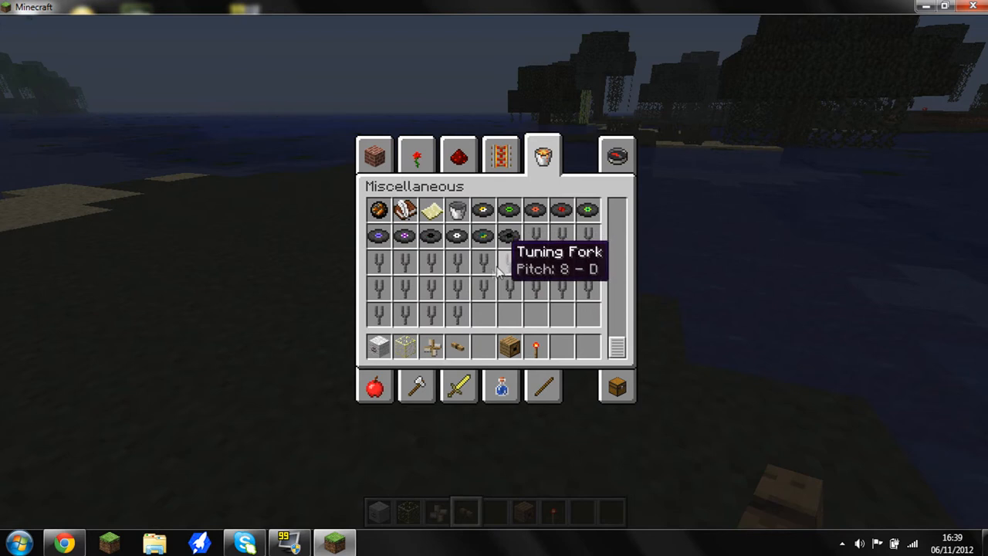
{"action": "mouse_move", "coordinate": [377, 386]}
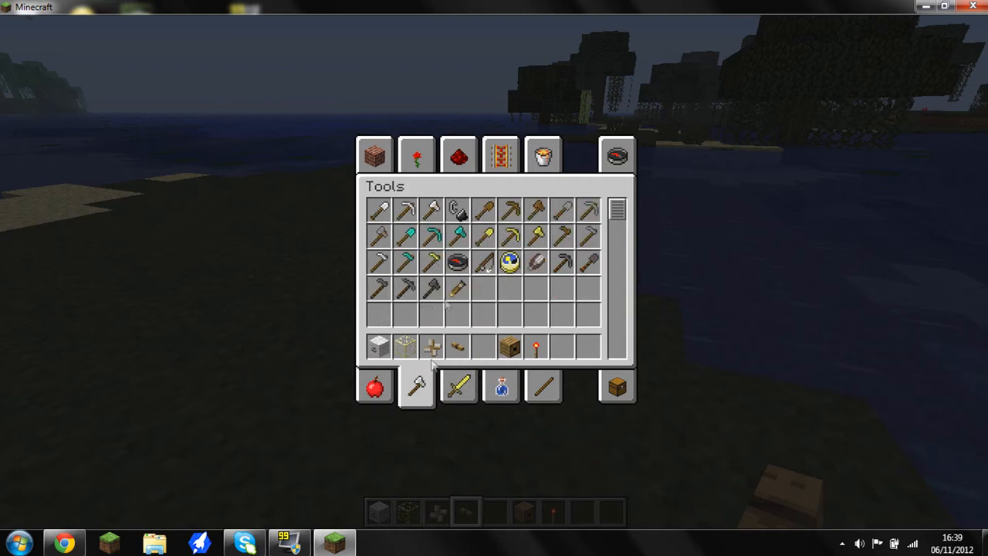
{"action": "mouse_move", "coordinate": [457, 291]}
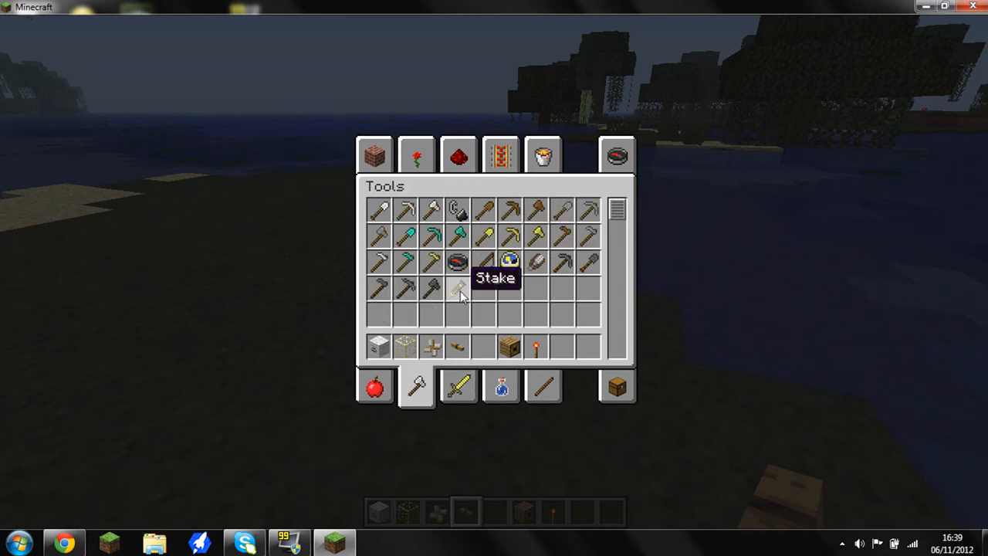
{"action": "left_click", "coordinate": [459, 386]}
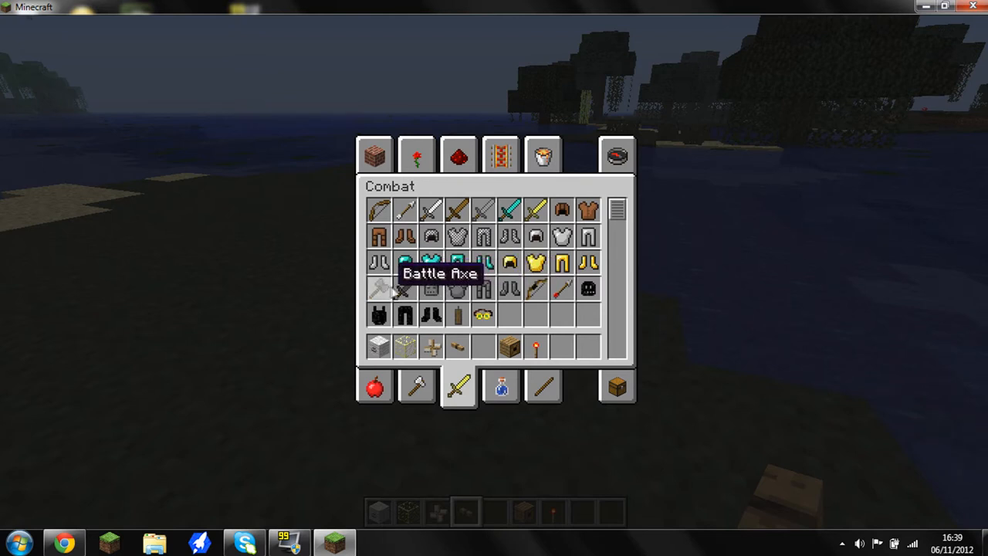
{"action": "mouse_move", "coordinate": [537, 290]}
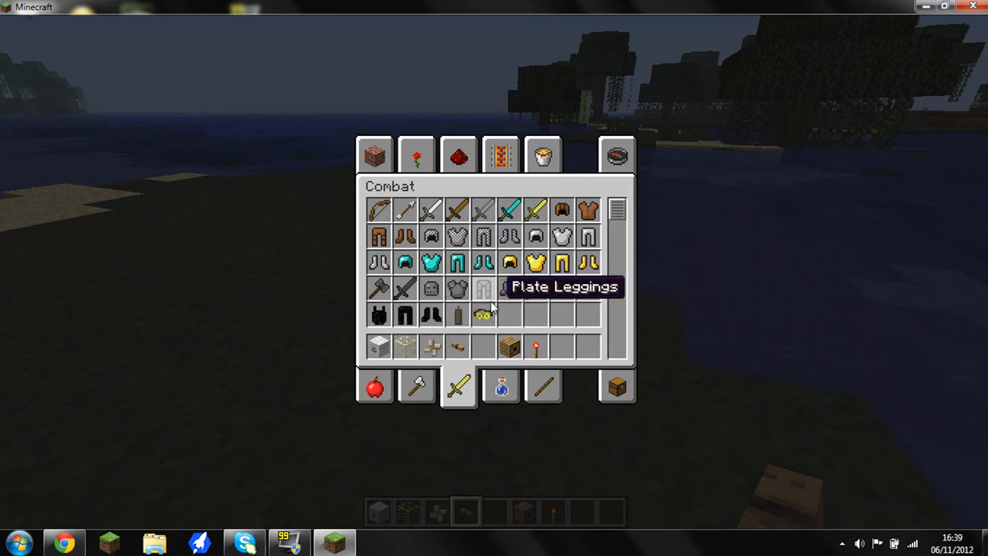
{"action": "mouse_move", "coordinate": [485, 396]}
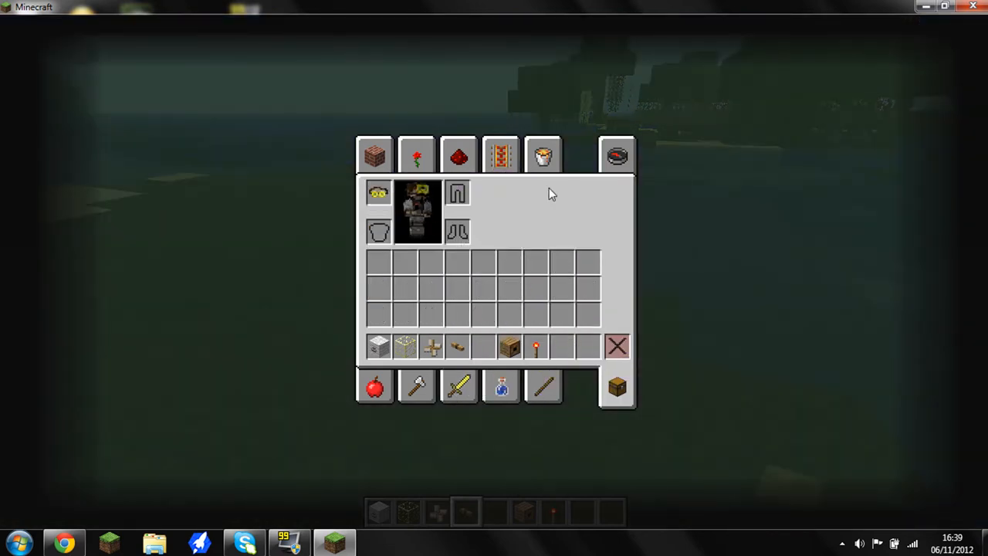
{"action": "key", "text": "Escape"}
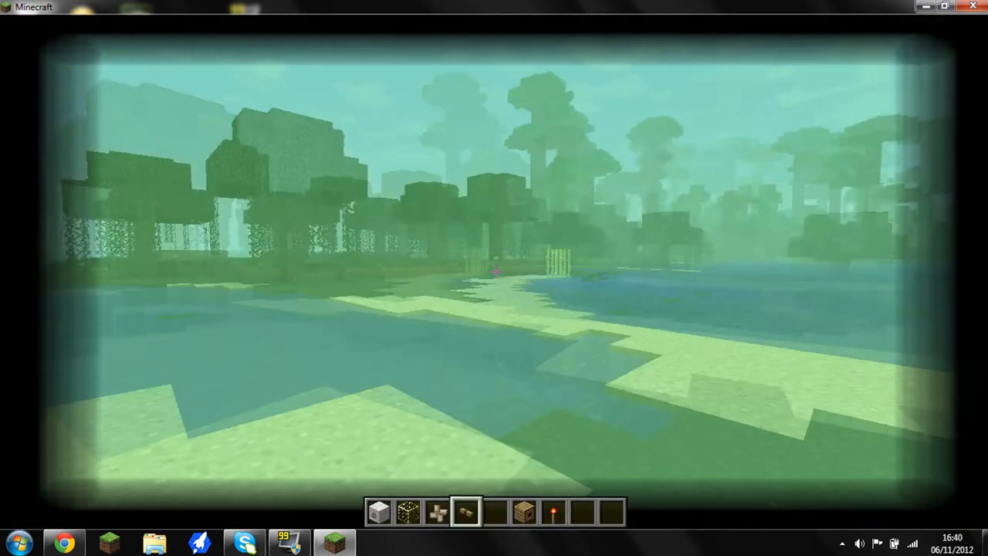
{"action": "key", "text": "e"}
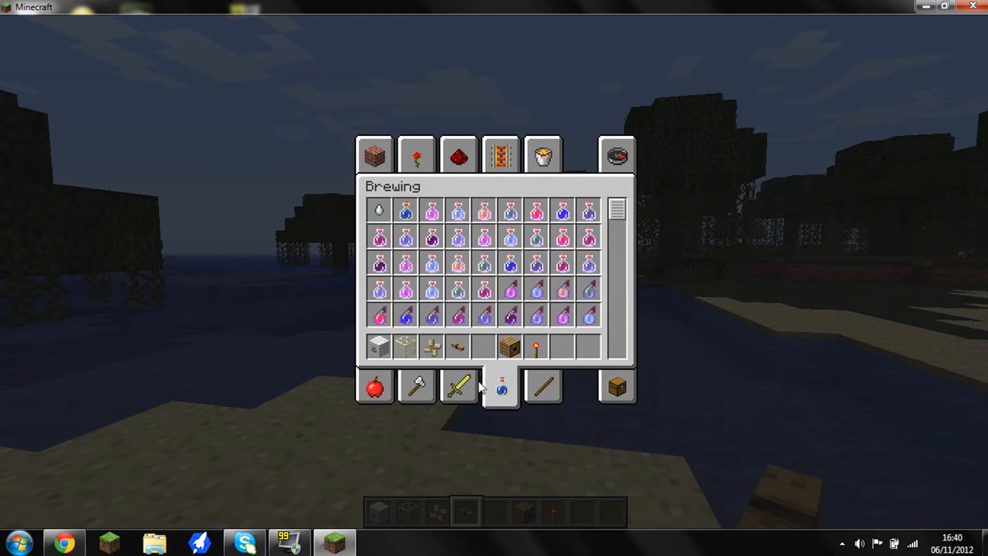
Take the purple candle from the Materials category, then close and reopen the inventory
{"action": "left_click", "coordinate": [458, 387]}
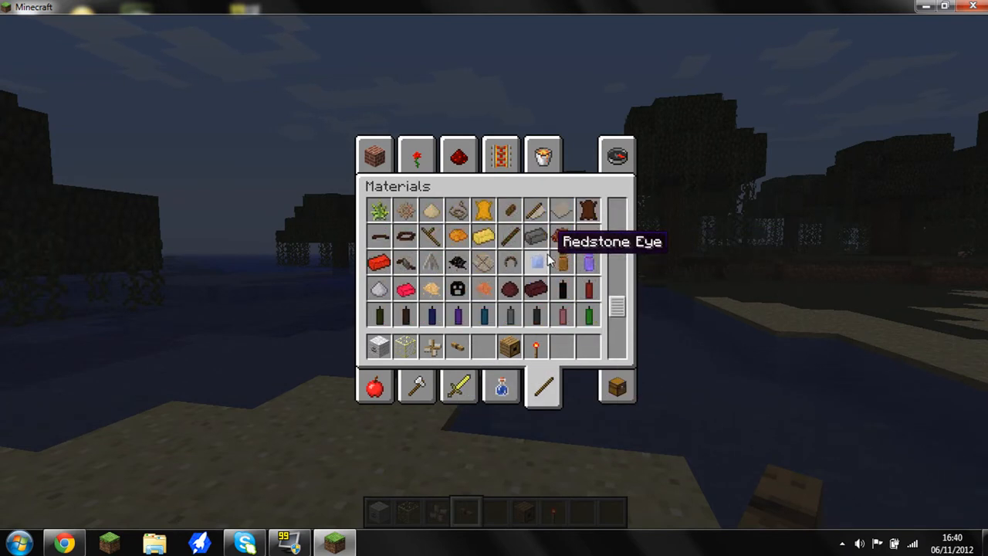
{"action": "scroll", "scroll_direction": "down", "scroll_amount": 3}
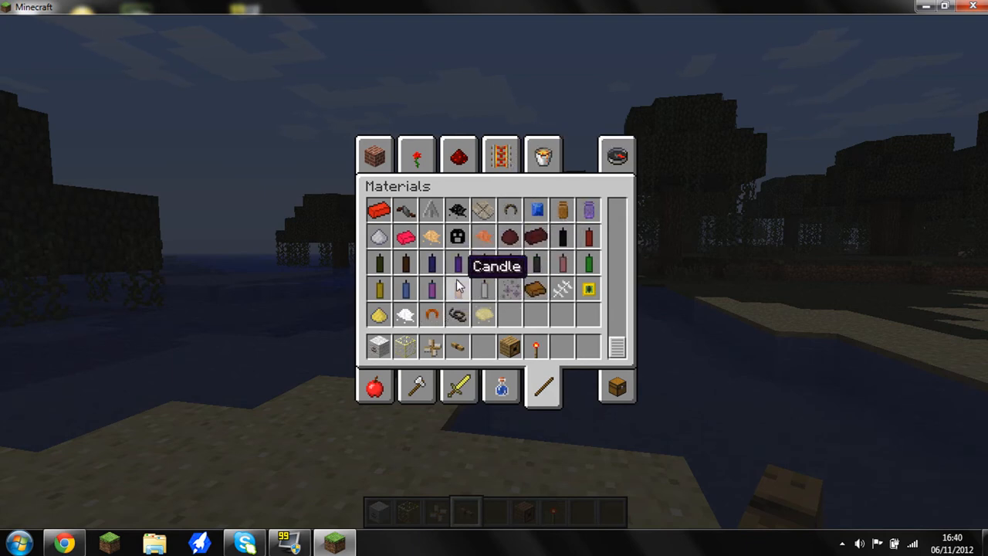
{"action": "key", "text": "Escape"}
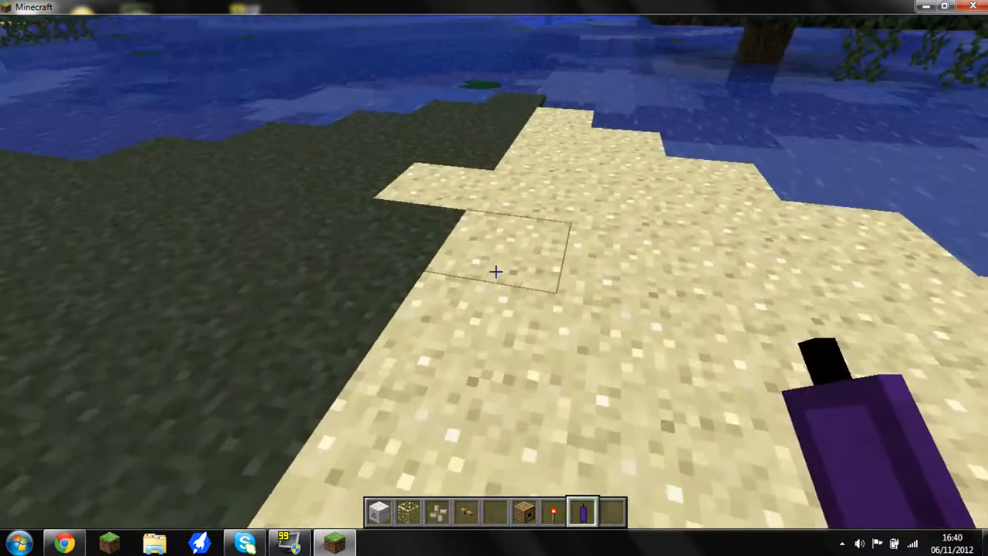
{"action": "key", "text": "e"}
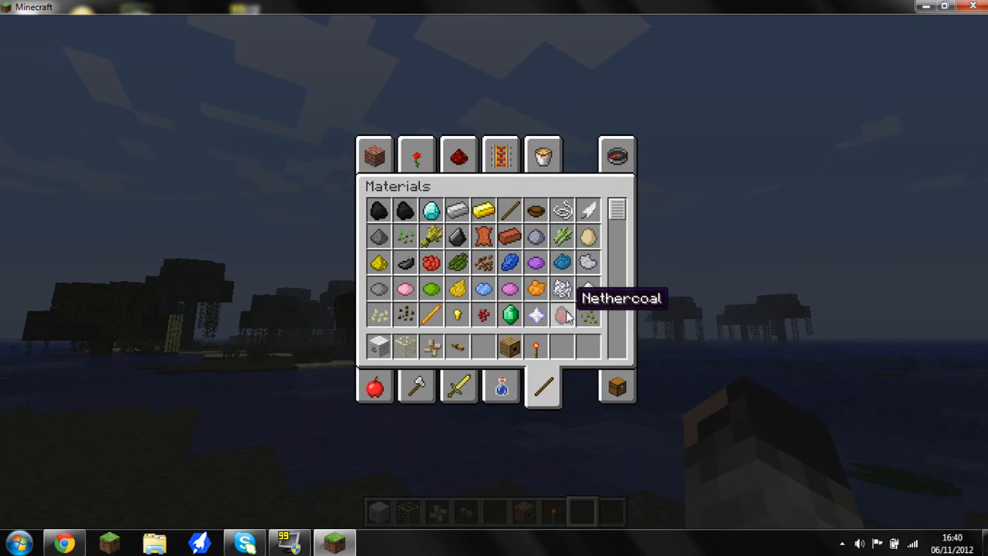
Take the hibachi block from Decoration Blocks and sink it beside a redstone torch
{"action": "left_click", "coordinate": [416, 155]}
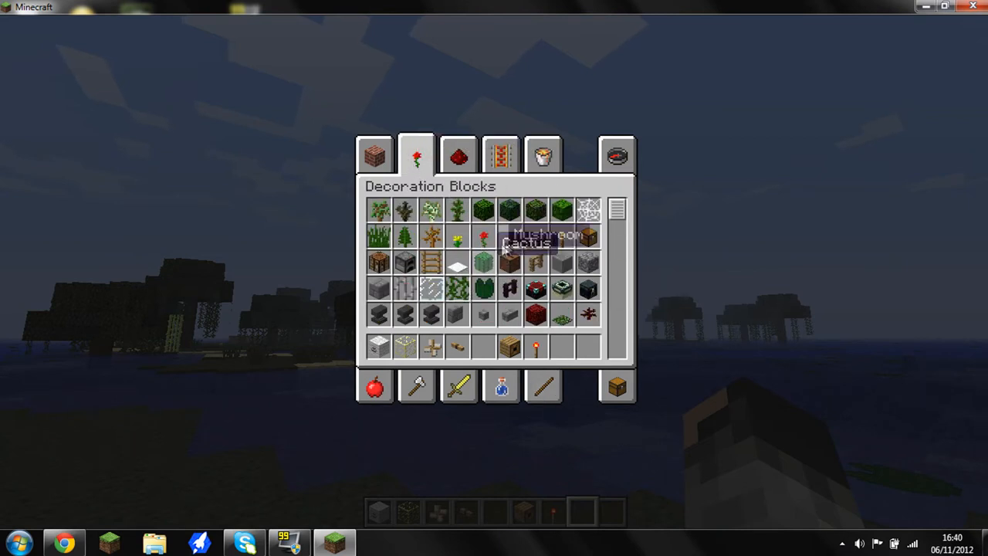
{"action": "left_click", "coordinate": [457, 156]}
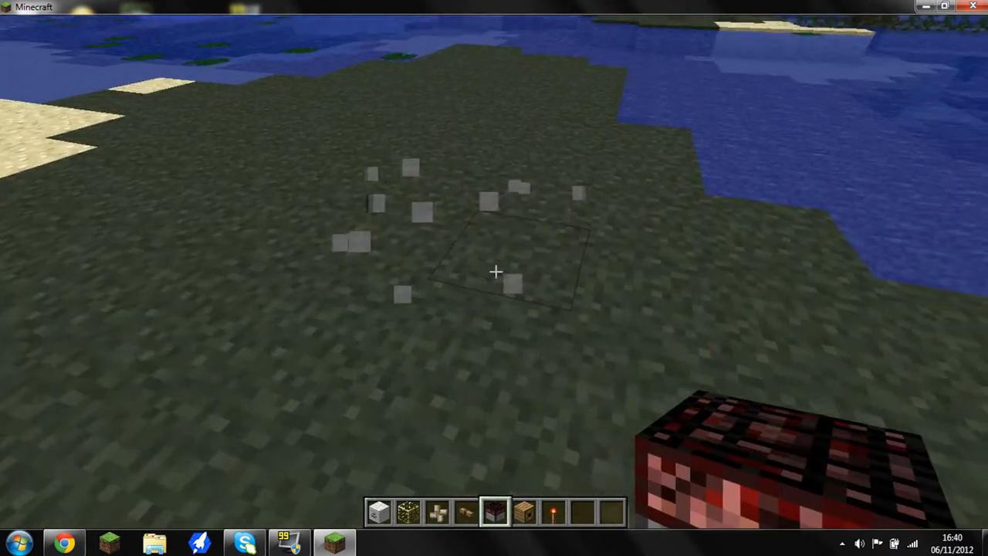
{"action": "key", "text": "e"}
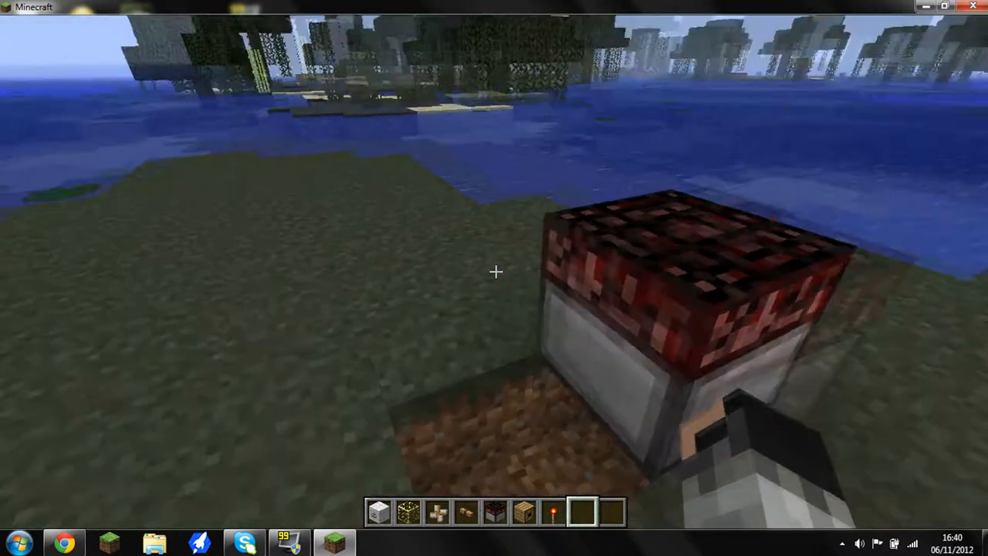
Grab a raw porkchop from the Foodstuffs category
{"action": "key", "text": "e"}
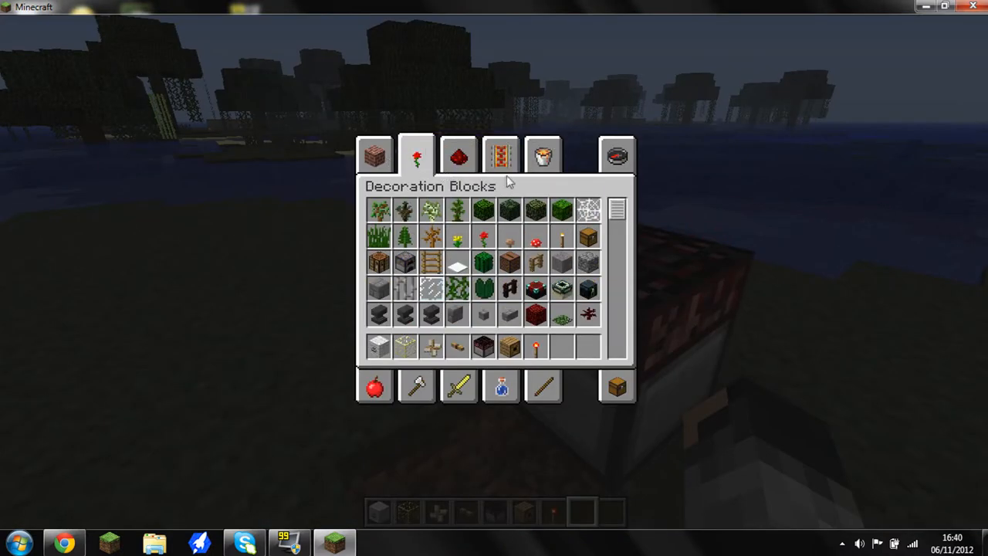
{"action": "left_click", "coordinate": [416, 386]}
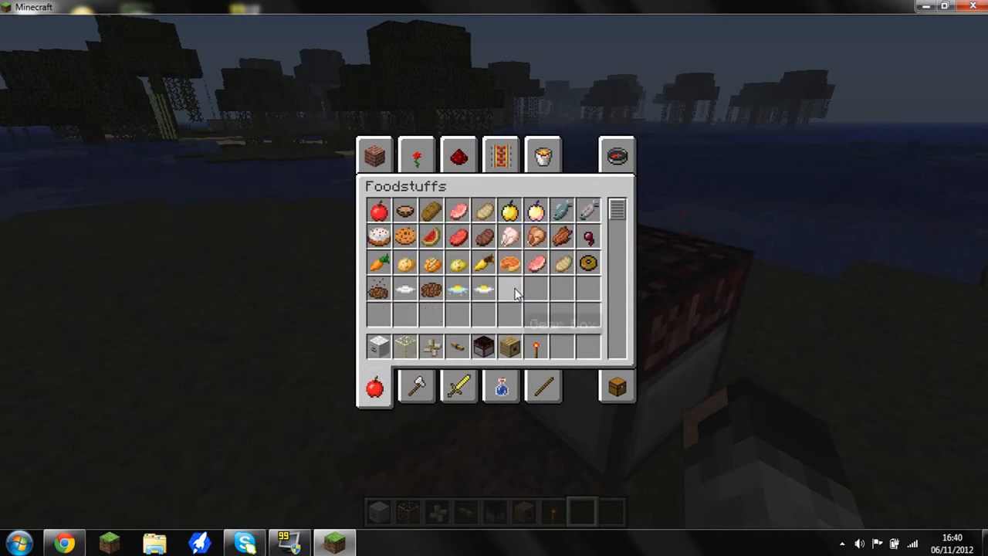
{"action": "mouse_move", "coordinate": [431, 212]}
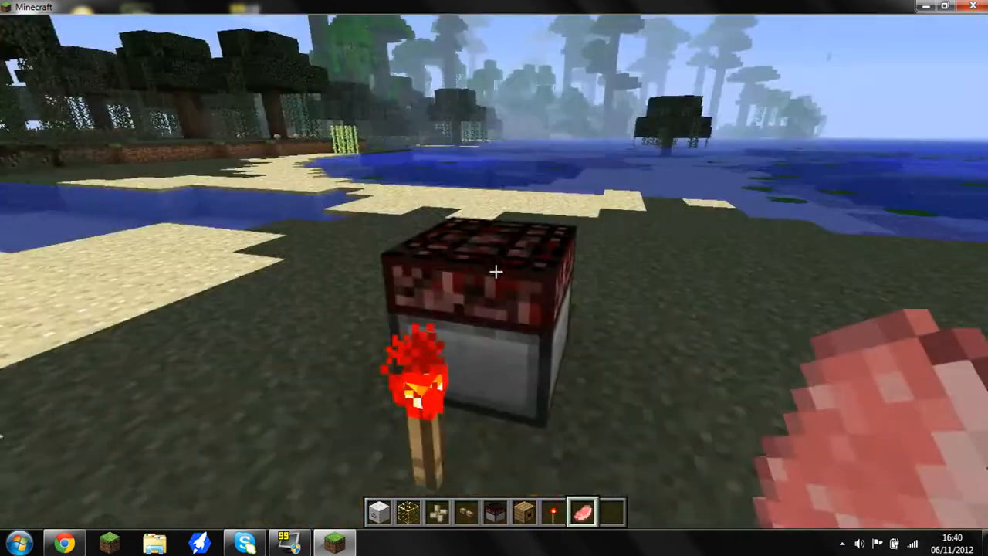
{"action": "key", "text": "e"}
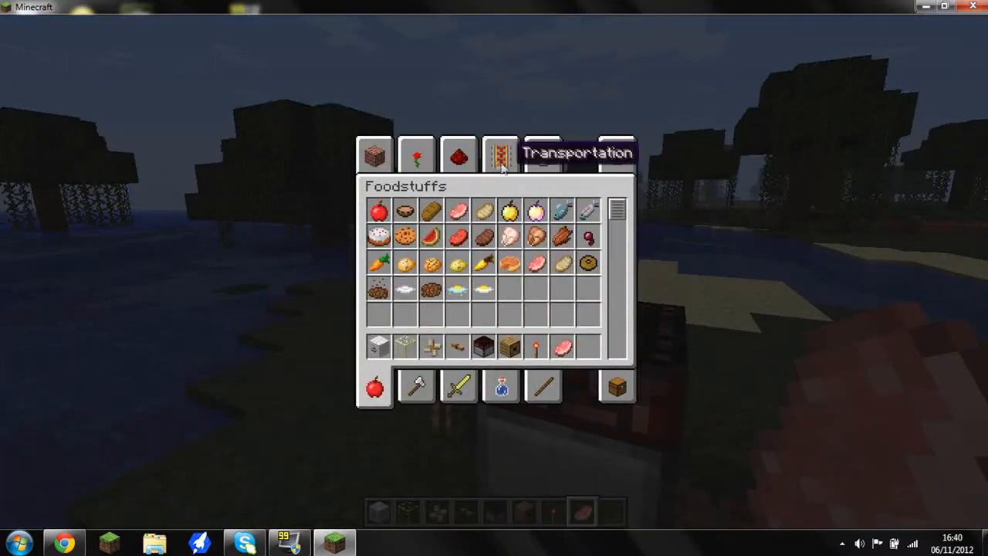
Place the Redstone-tab cauldron on the hibachi and add raw pork to it
{"action": "left_click", "coordinate": [458, 155]}
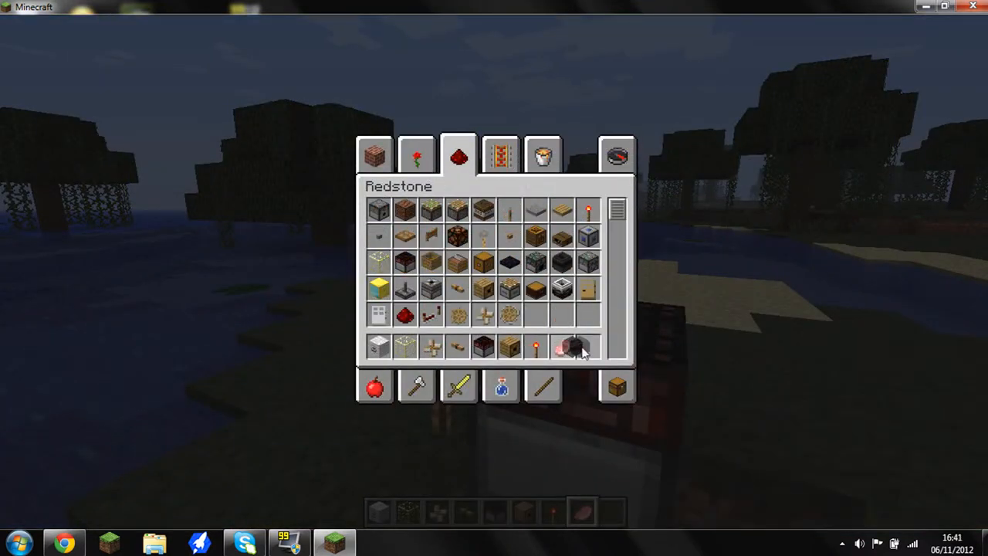
{"action": "key", "text": "Escape"}
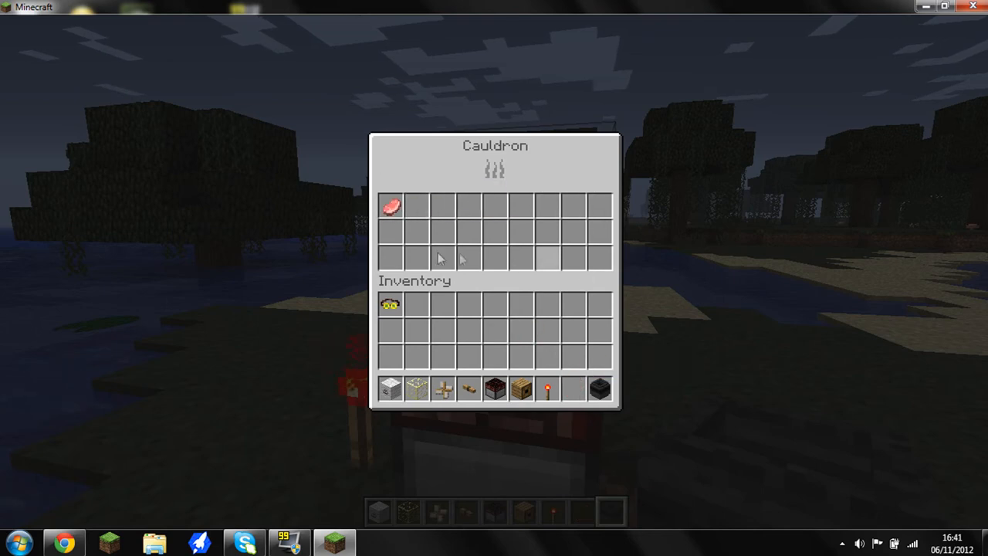
{"action": "key", "text": "Escape"}
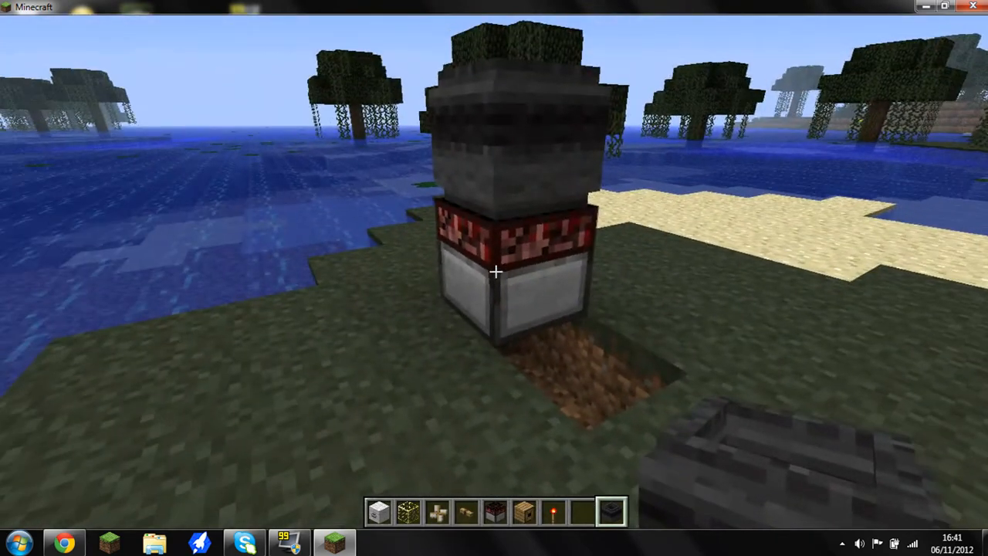
{"action": "mouse_move", "coordinate": [494, 270]}
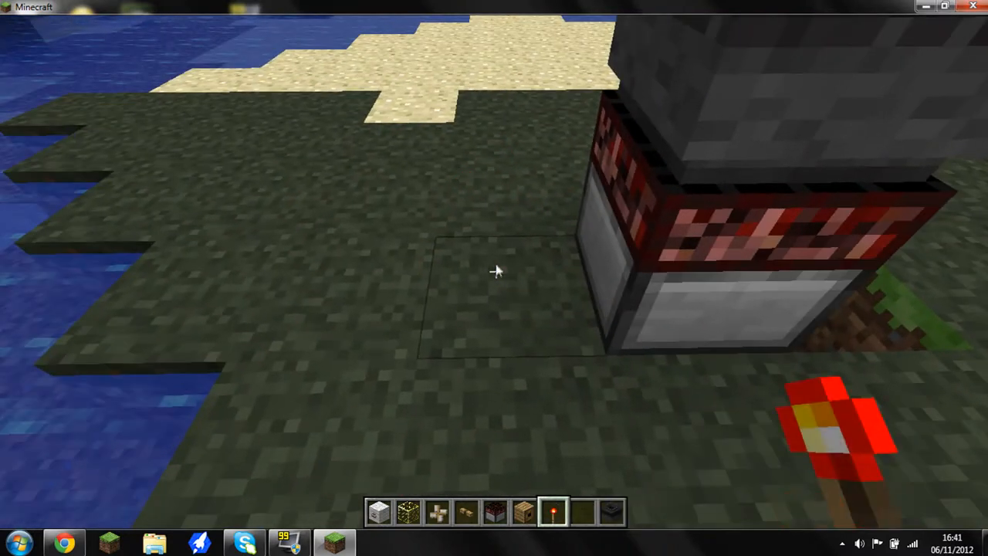
Power the hibachi with a redstone torch so fire burns beneath the cauldron
{"action": "key", "text": "e"}
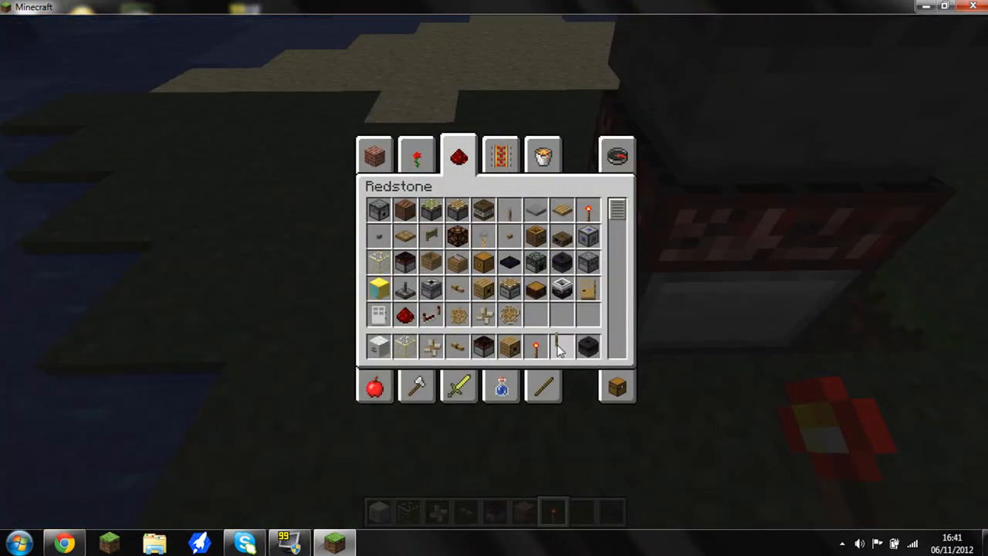
{"action": "key", "text": "Escape"}
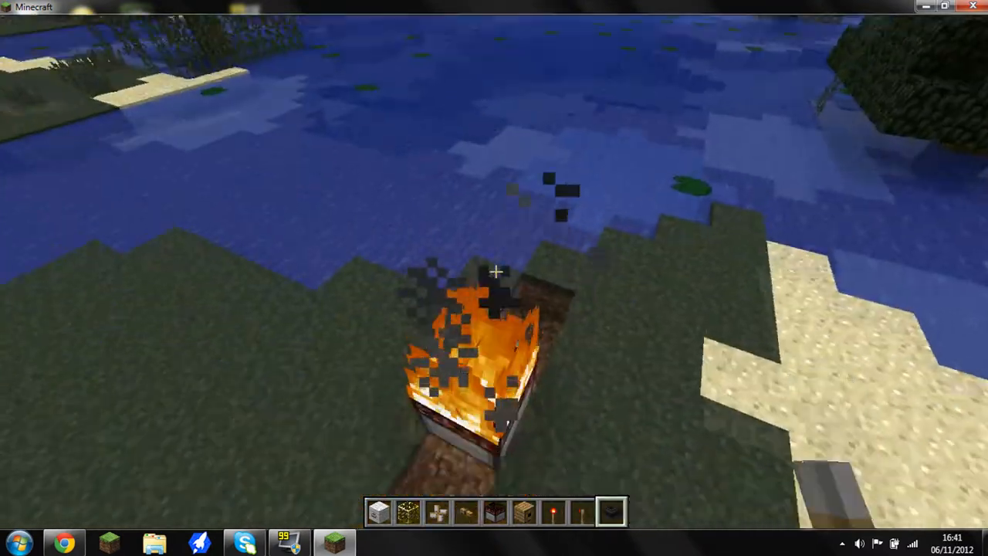
{"action": "key", "text": "Escape"}
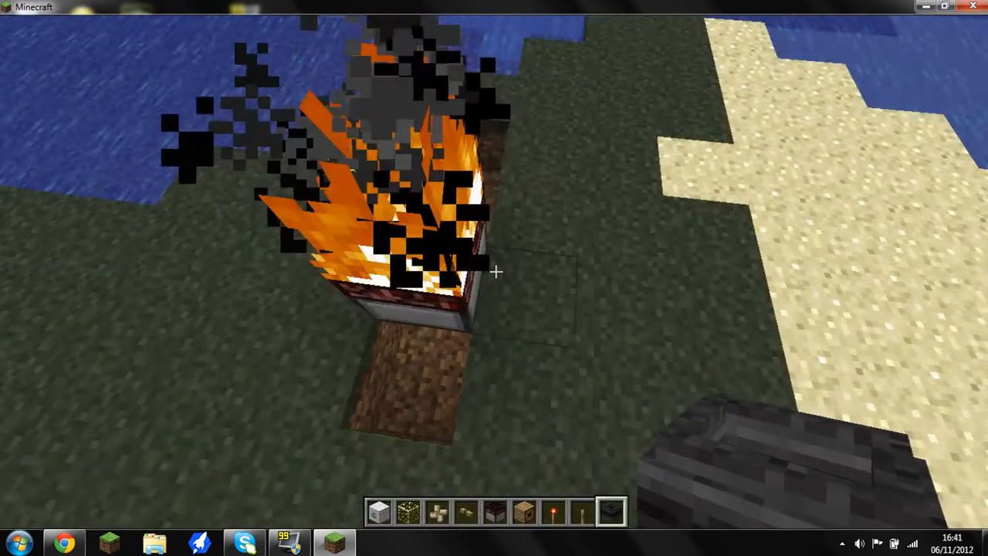
{"action": "key", "text": "e"}
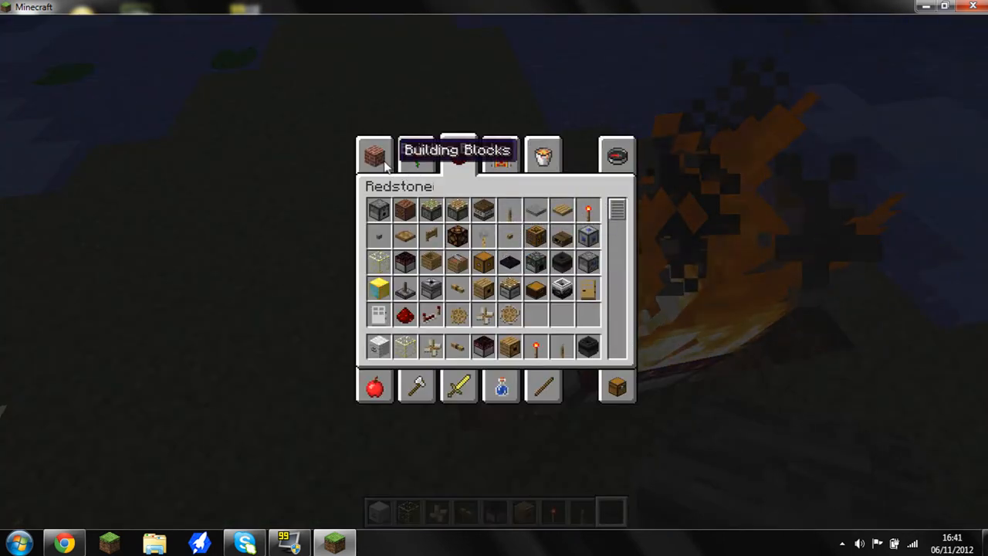
{"action": "left_click", "coordinate": [375, 155]}
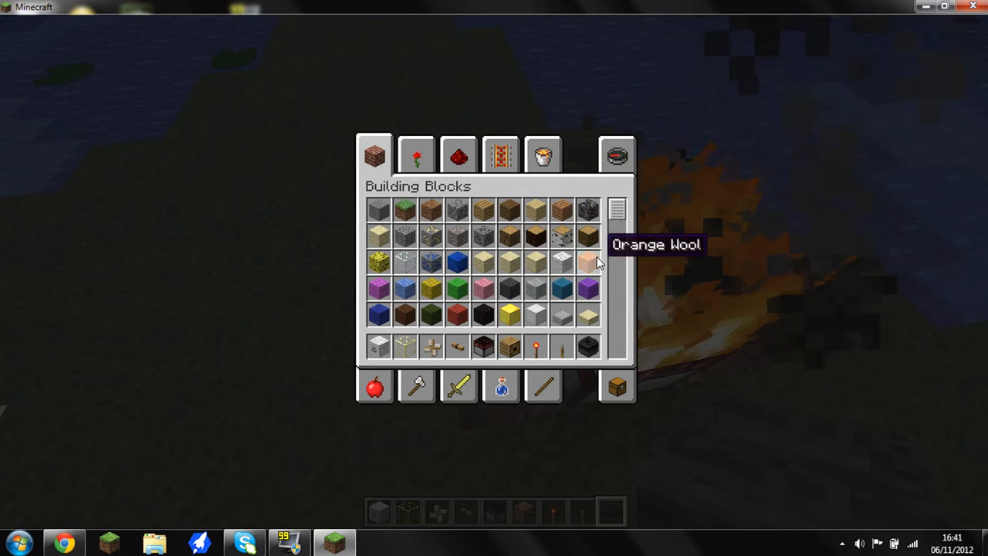
Drag the hemp item from Materials into hotbar slot 6 and return to the world
{"action": "scroll", "scroll_direction": "down", "scroll_amount": 3}
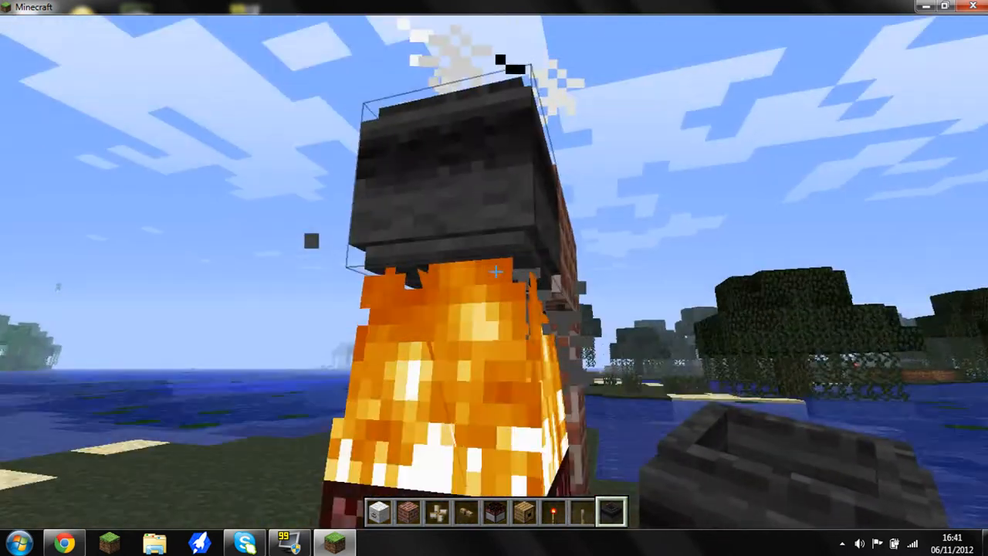
{"action": "key", "text": "e"}
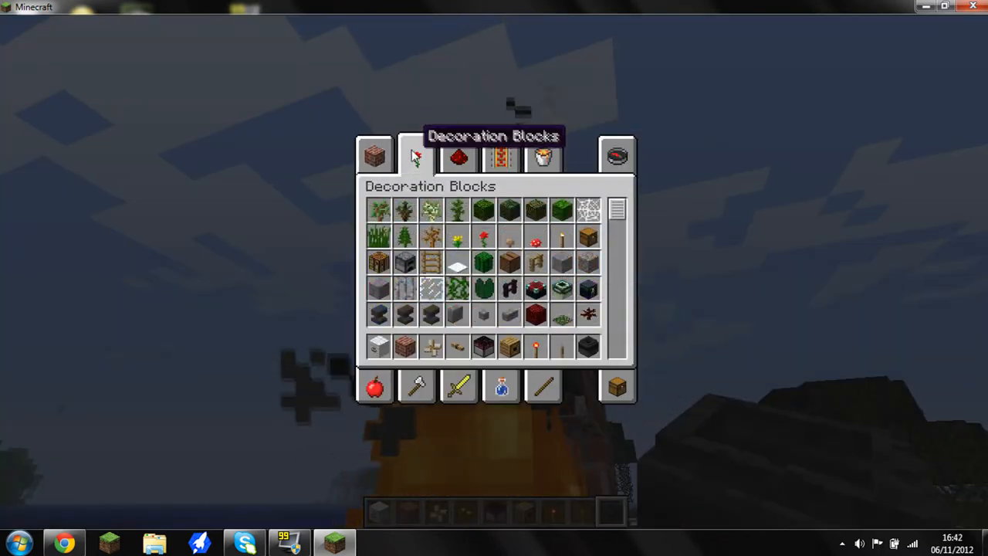
{"action": "left_click", "coordinate": [458, 157]}
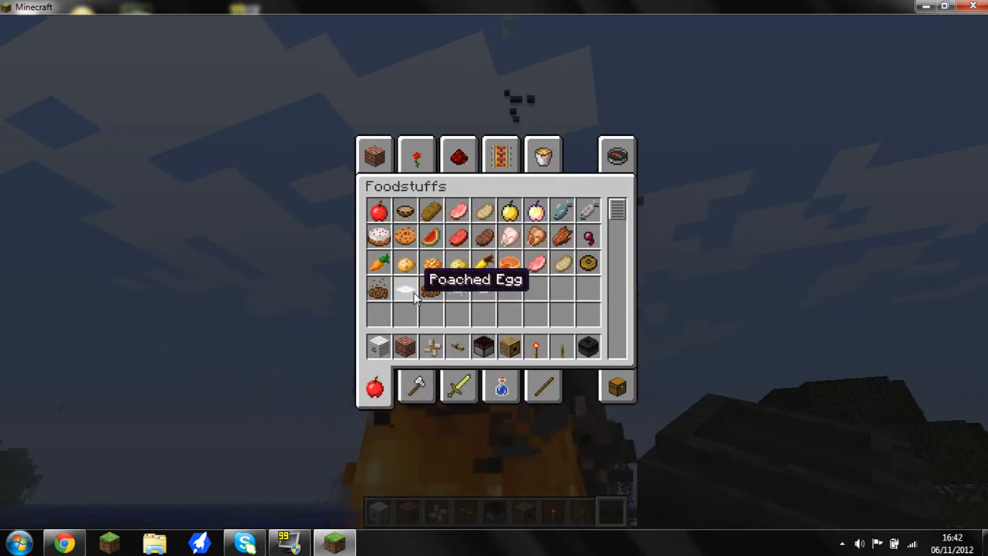
{"action": "mouse_move", "coordinate": [645, 278]}
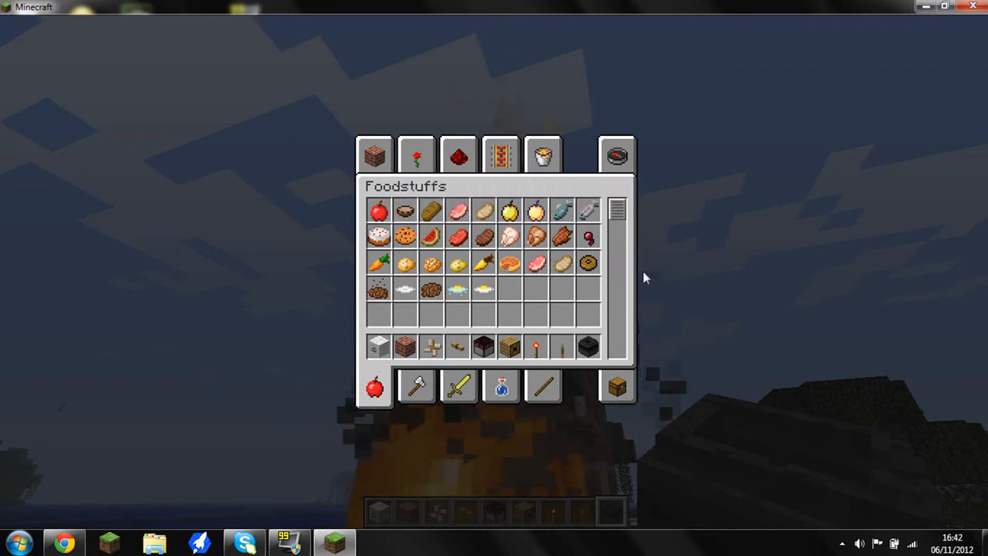
{"action": "mouse_move", "coordinate": [406, 265]}
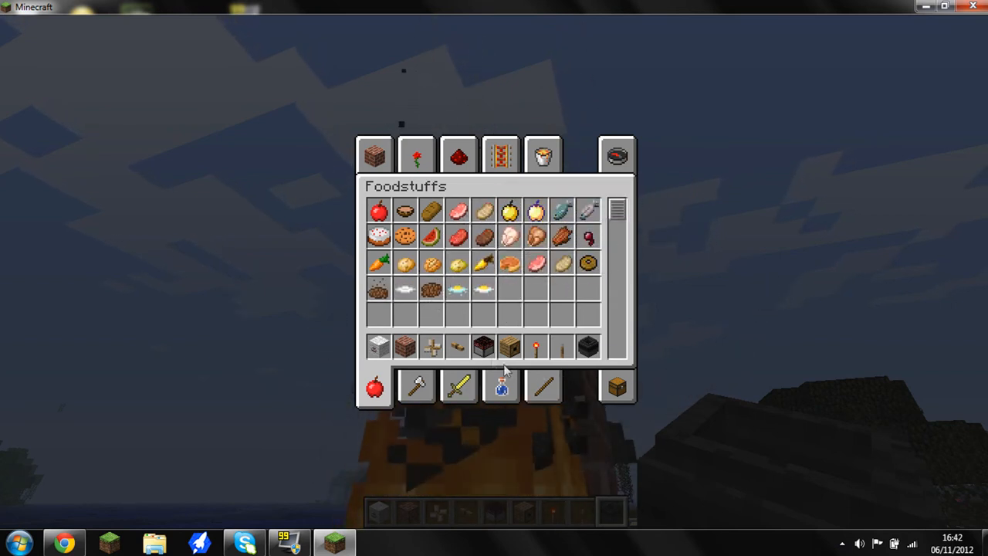
{"action": "mouse_move", "coordinate": [535, 211]}
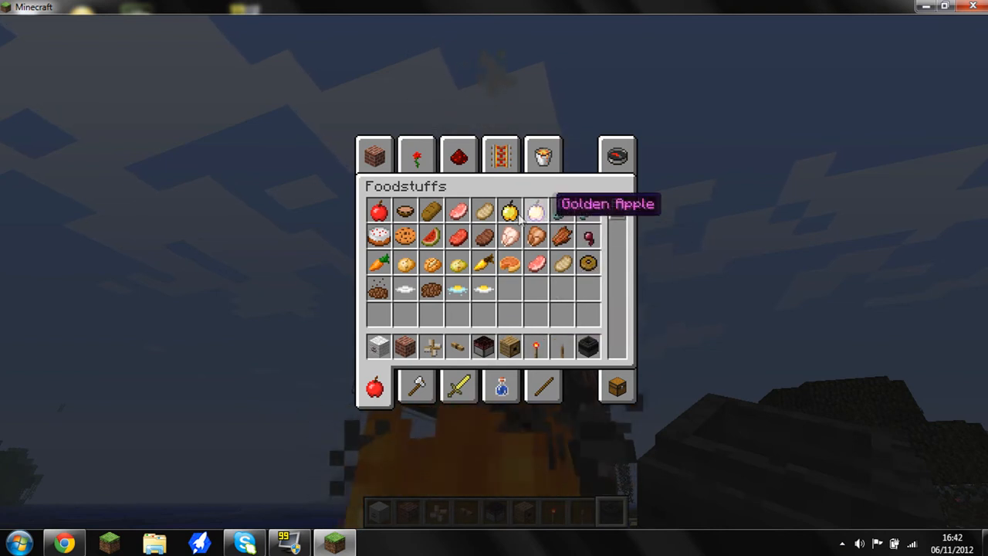
{"action": "left_click", "coordinate": [458, 386]}
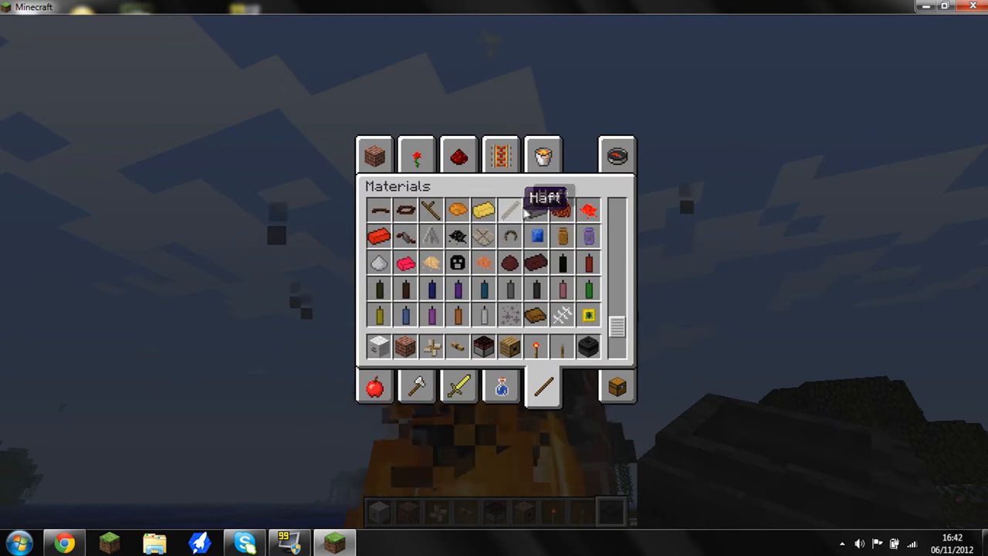
{"action": "scroll", "scroll_direction": "down", "scroll_amount": 3}
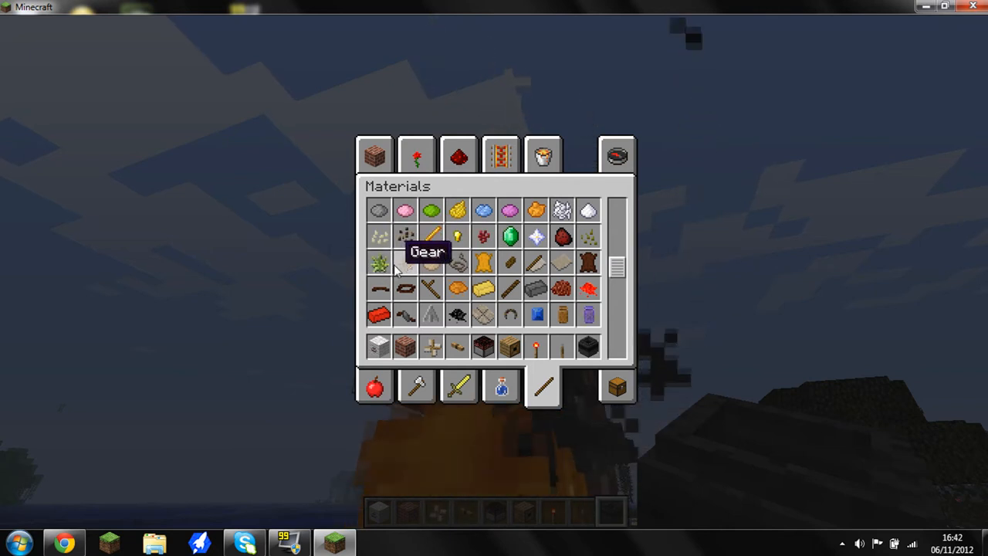
{"action": "mouse_move", "coordinate": [588, 235]}
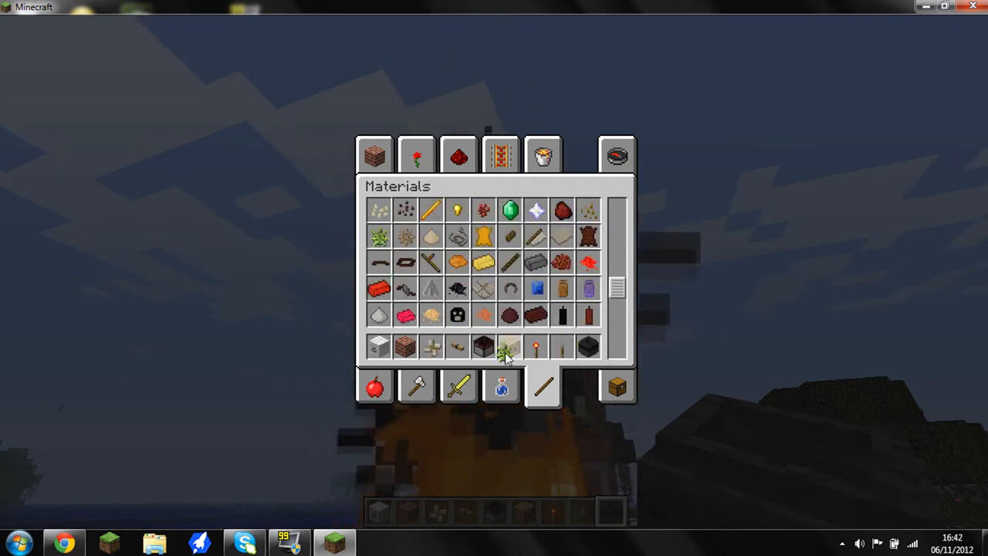
{"action": "key", "text": "e"}
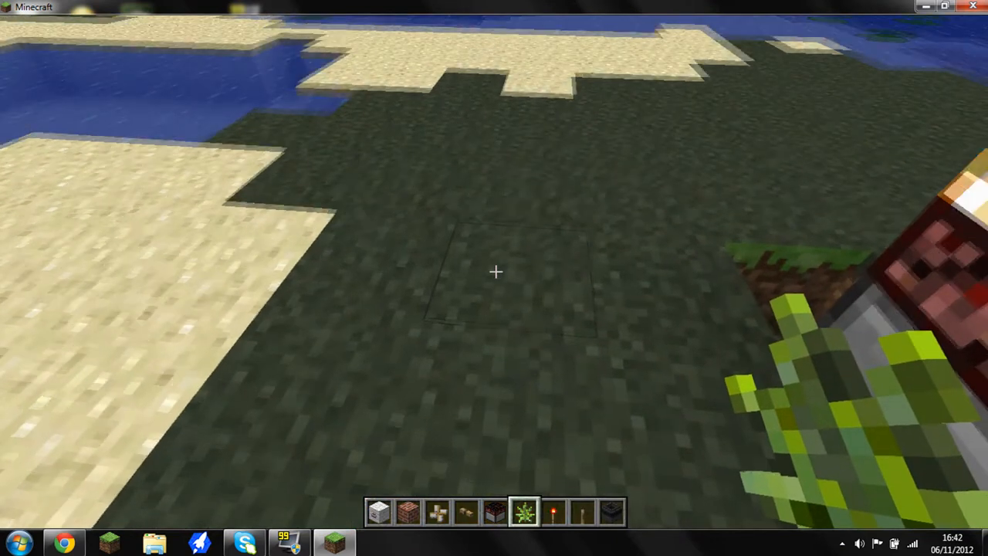
Get a pickaxe and fill the cauldron with raw porkchops until one cooks
{"action": "key", "text": "e"}
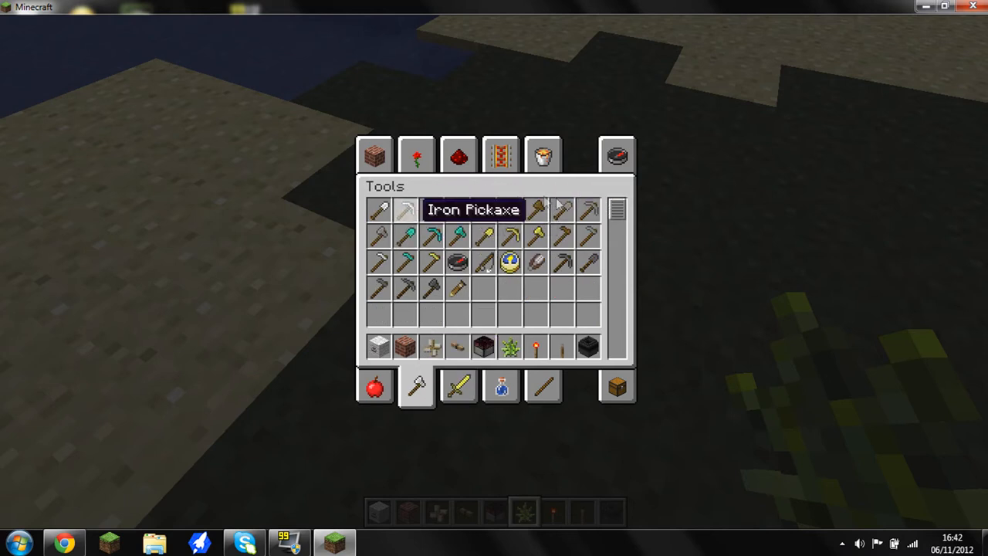
{"action": "mouse_move", "coordinate": [484, 266]}
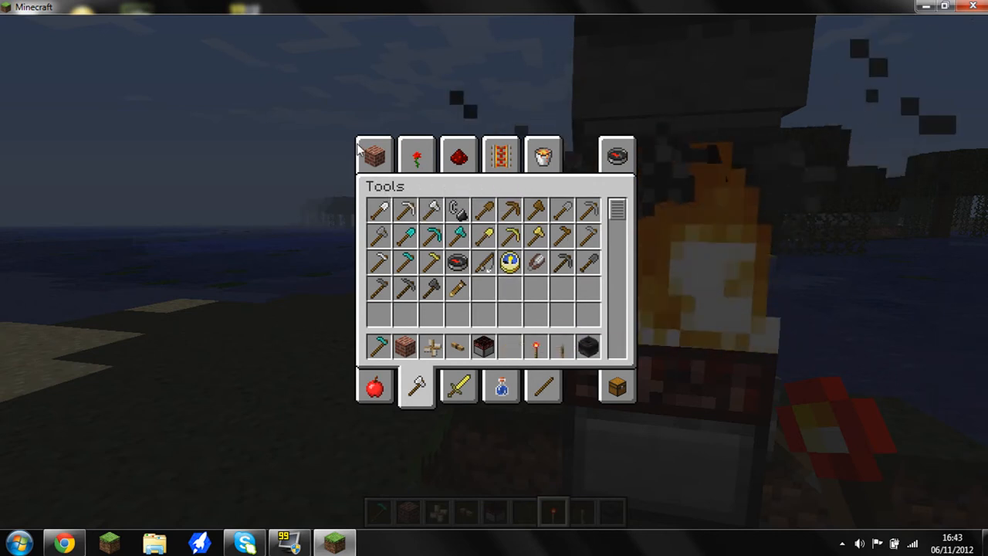
{"action": "left_click", "coordinate": [375, 155]}
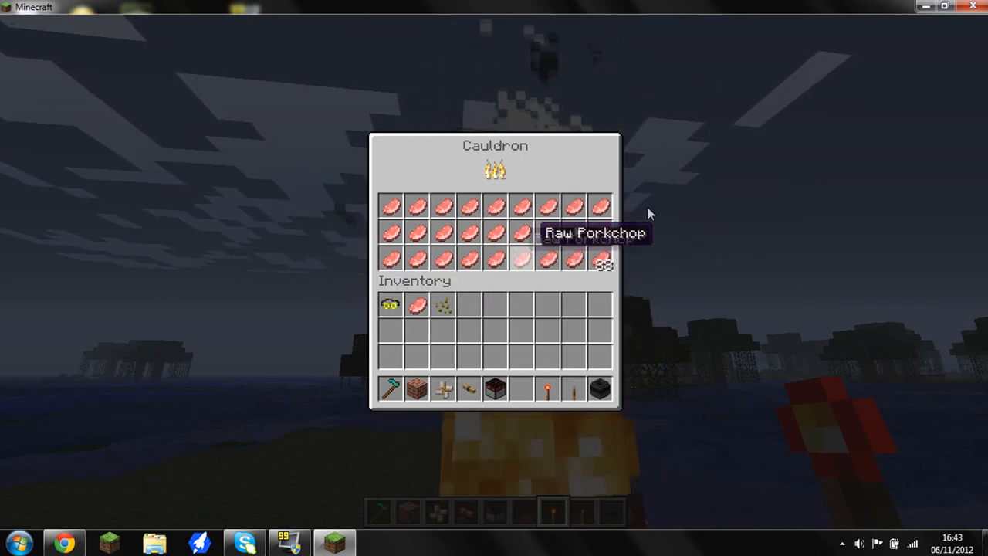
{"action": "mouse_move", "coordinate": [977, 102]}
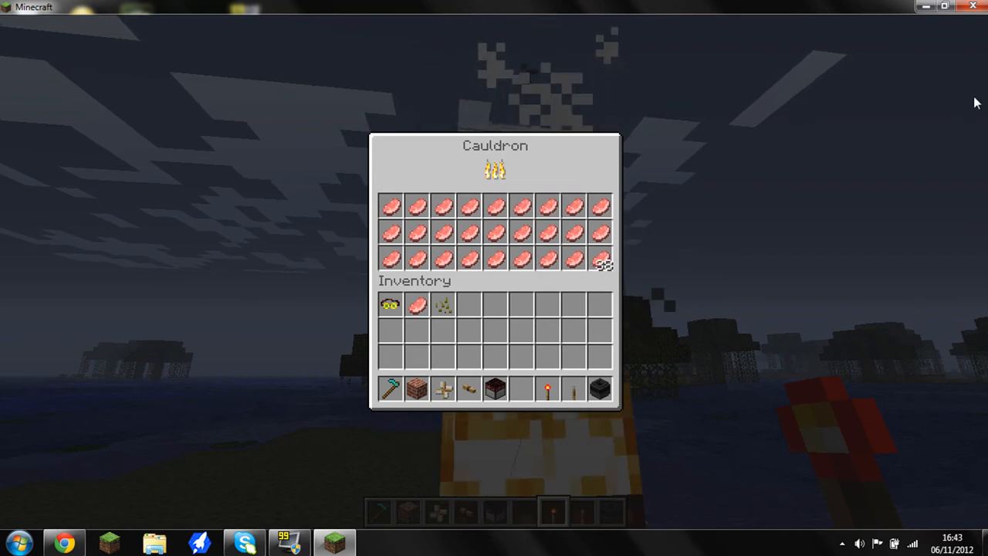
{"action": "mouse_move", "coordinate": [908, 123]}
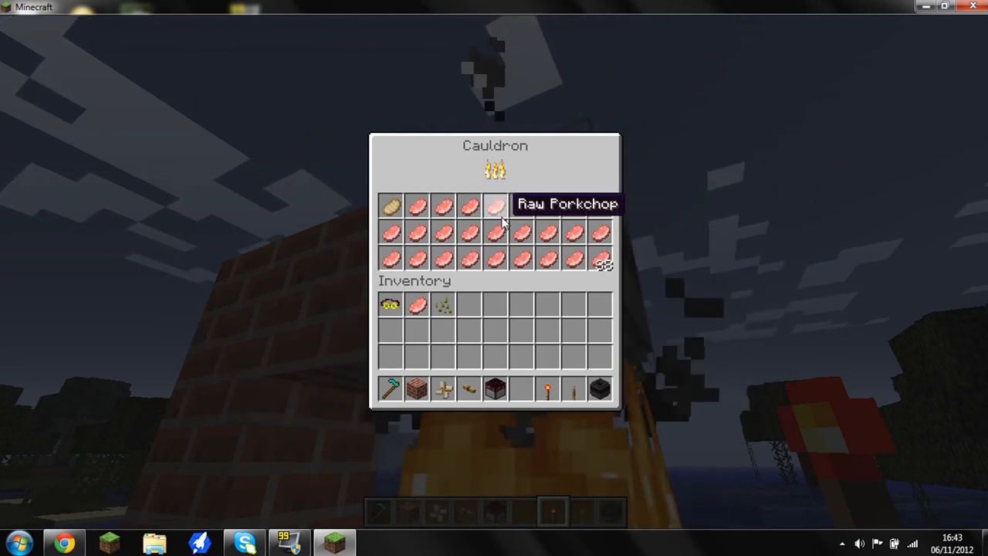
{"action": "key", "text": "Escape"}
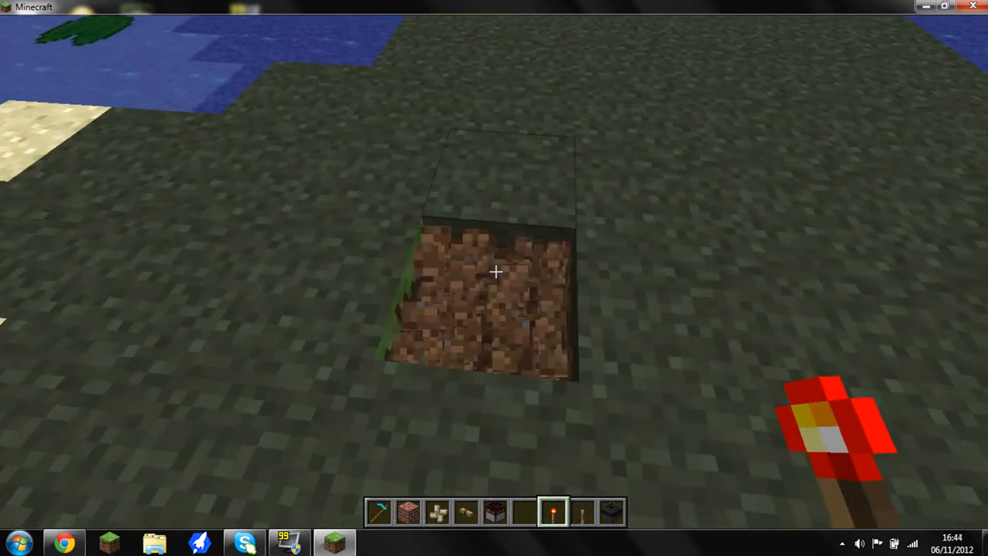
Put a stone pressure plate from the Redstone category into the hotbar
{"action": "key", "text": "e"}
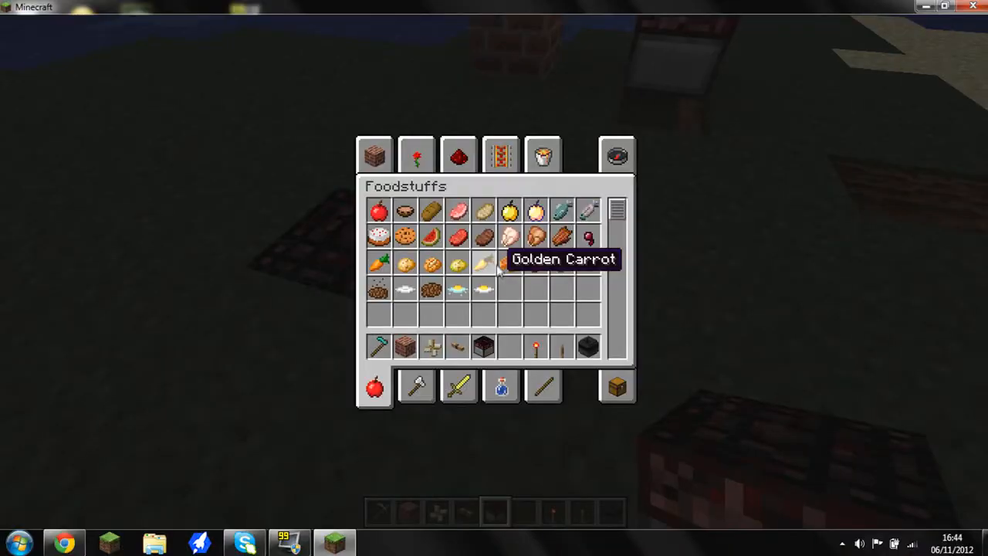
{"action": "left_click", "coordinate": [375, 154]}
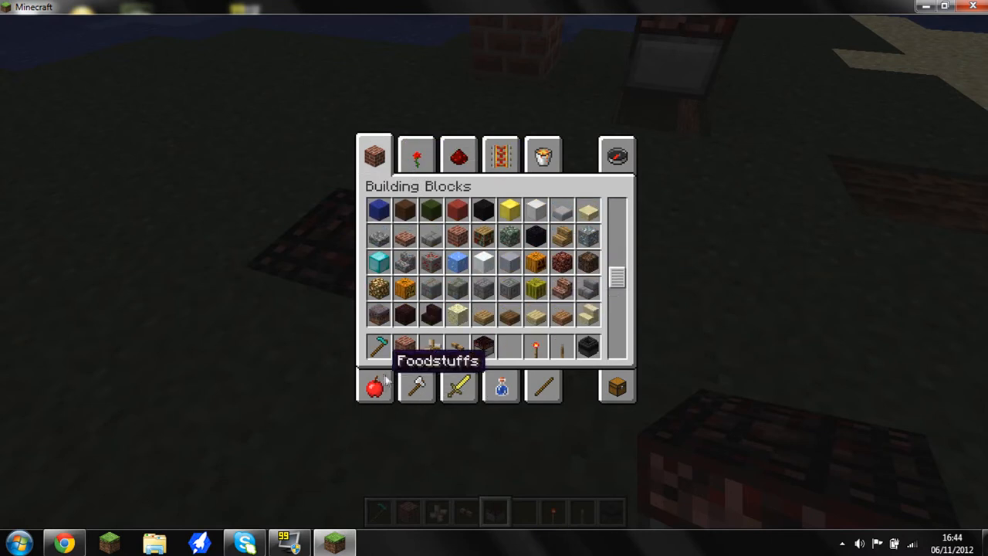
{"action": "left_click", "coordinate": [500, 387]}
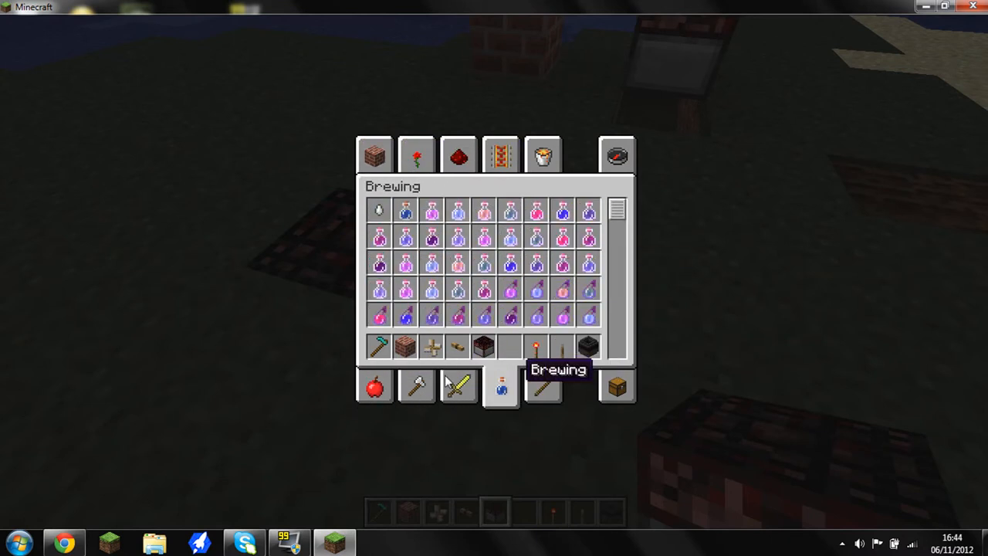
{"action": "left_click", "coordinate": [458, 154]}
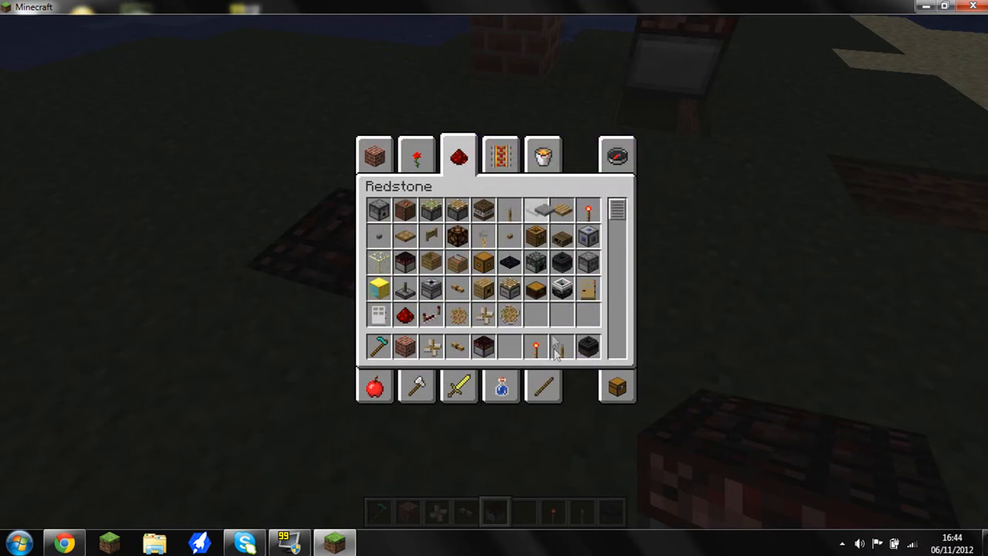
{"action": "key", "text": "Escape"}
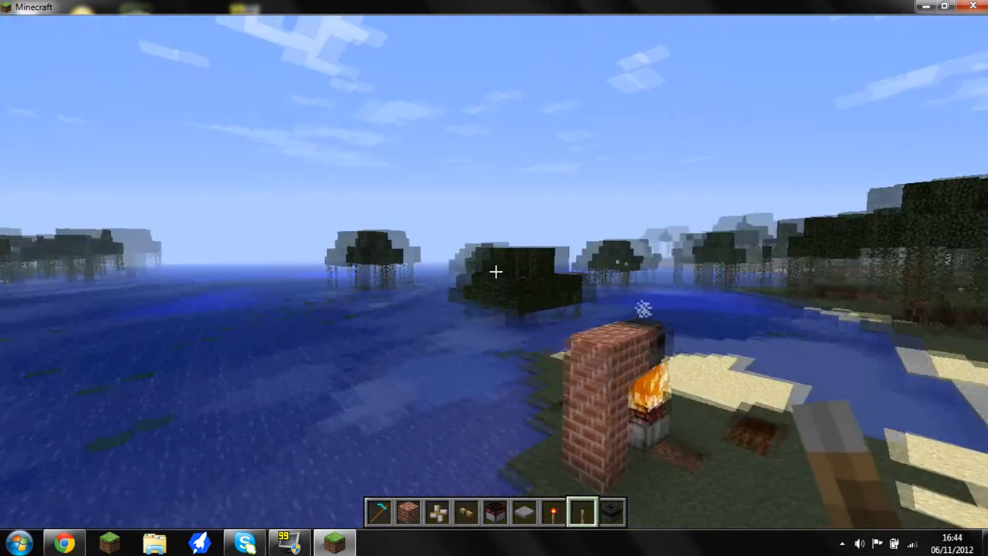
Browse the Transportation and Miscellaneous item categories
{"action": "key", "text": "e"}
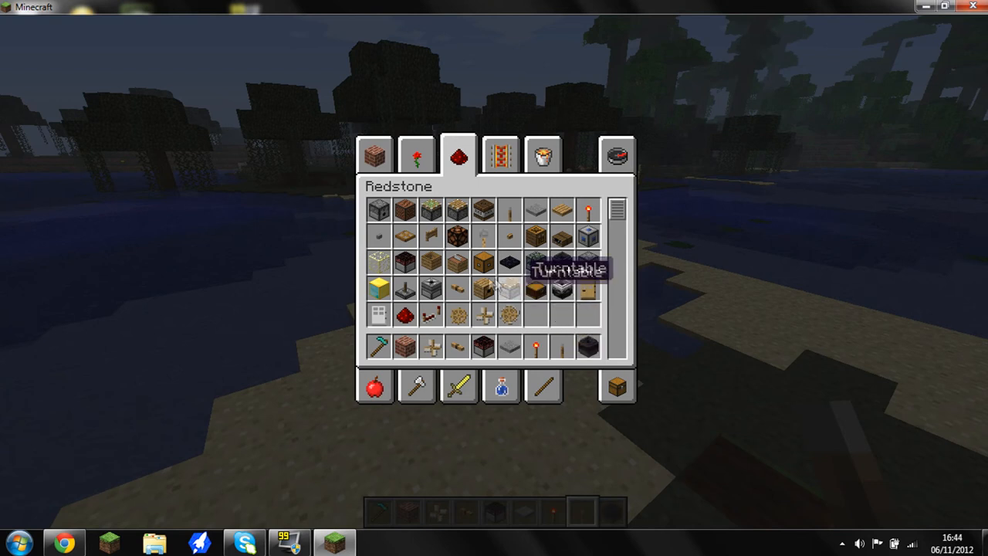
{"action": "mouse_move", "coordinate": [406, 290]}
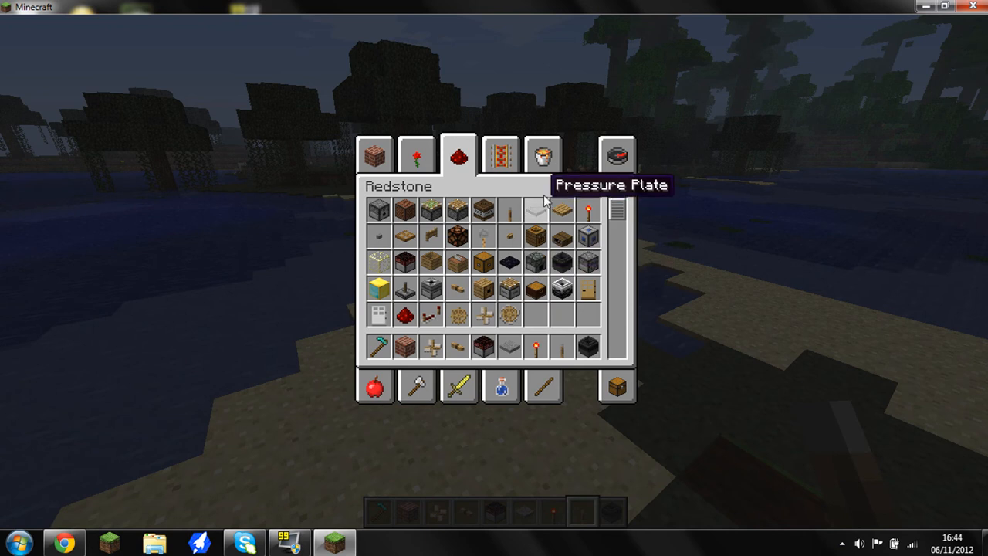
{"action": "mouse_move", "coordinate": [406, 343]}
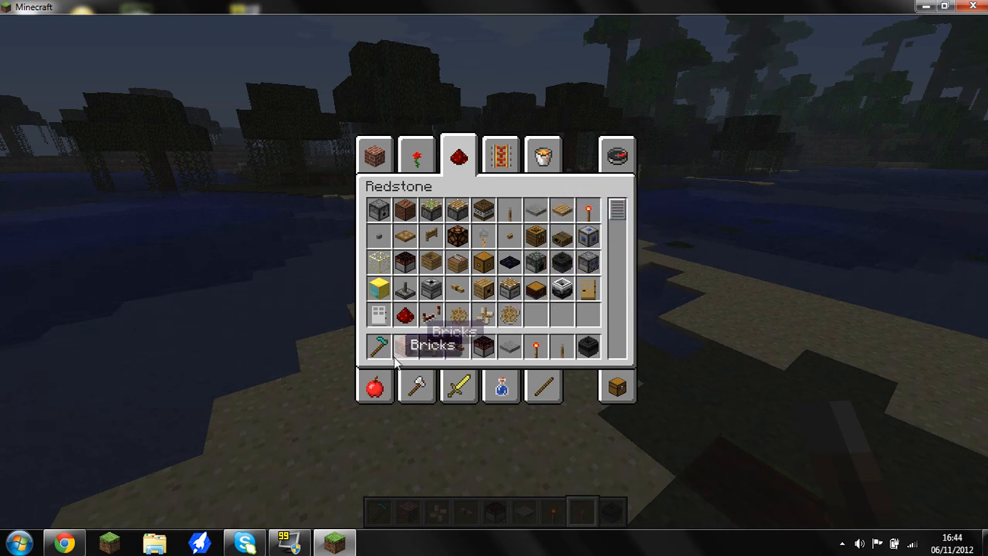
{"action": "left_click", "coordinate": [501, 156]}
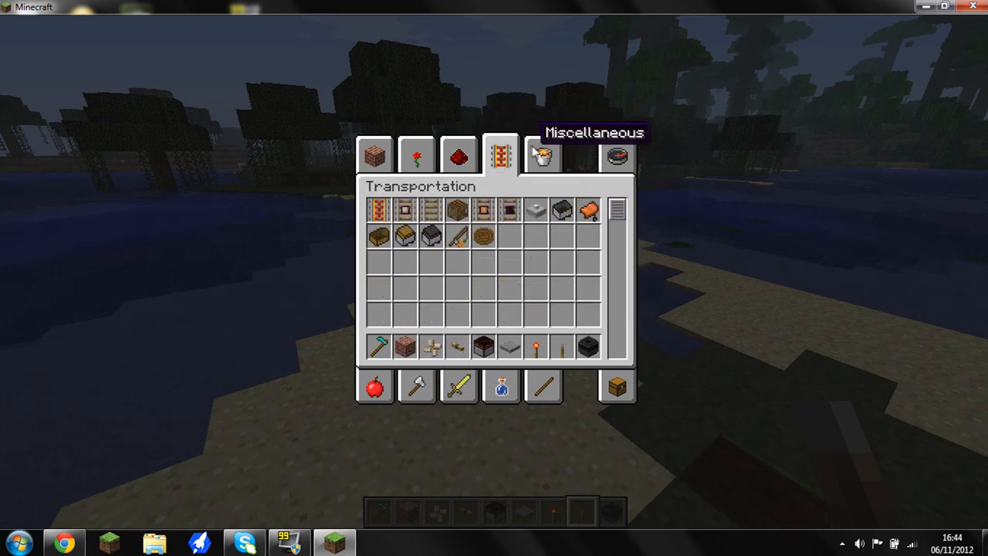
{"action": "left_click", "coordinate": [542, 156]}
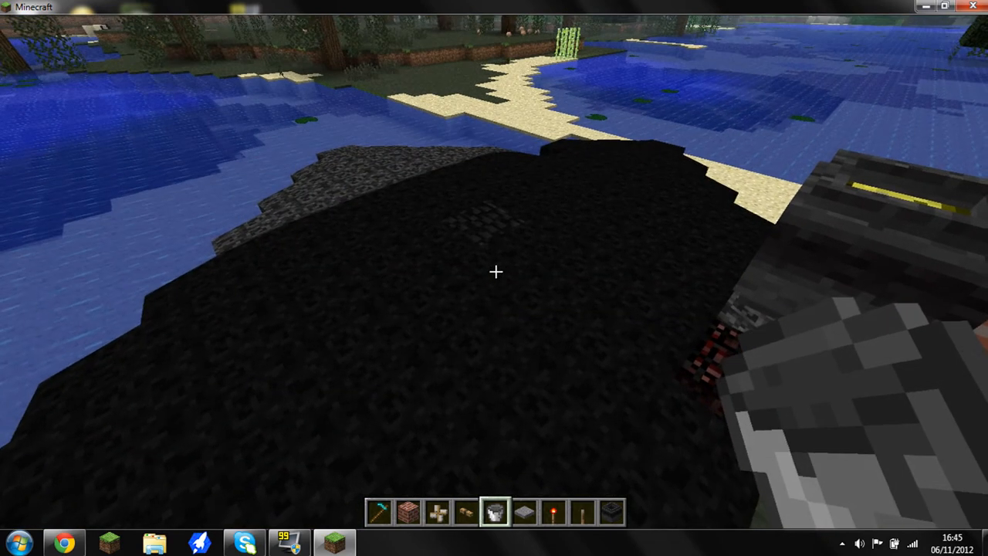
{"action": "mouse_move", "coordinate": [494, 278]}
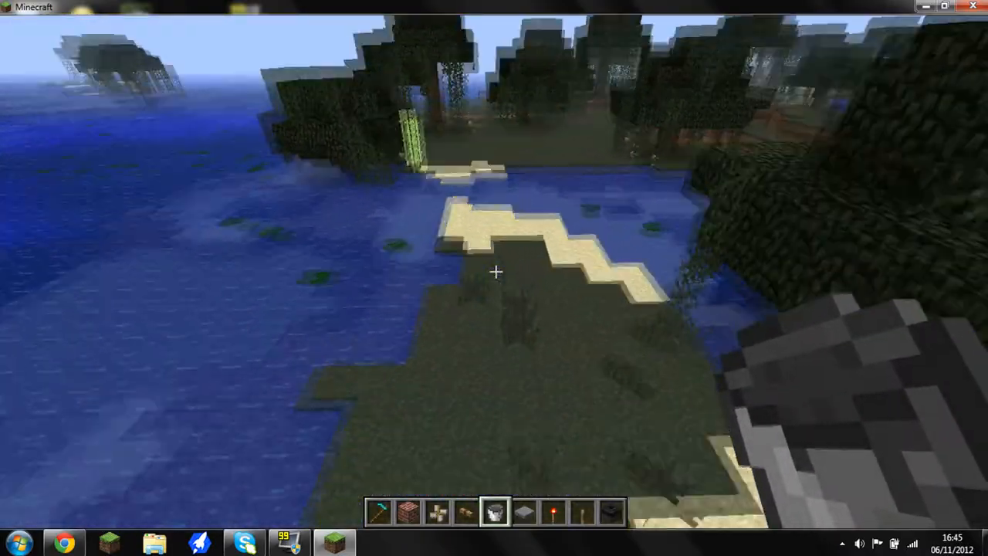
Enclose the poured cement in glass blocks, then save and quit to the title screen
{"action": "key", "text": "e"}
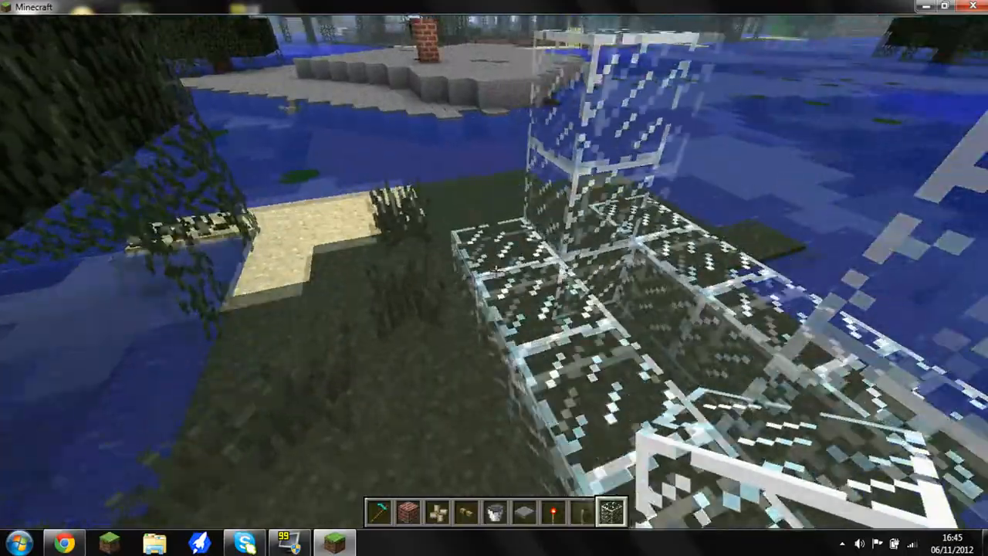
{"action": "mouse_move", "coordinate": [494, 278]}
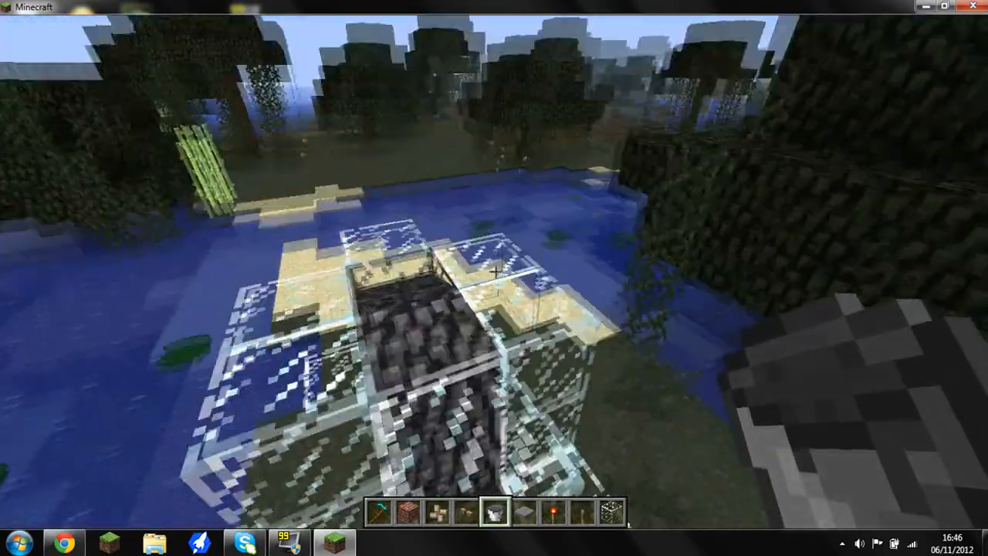
{"action": "key", "text": "e"}
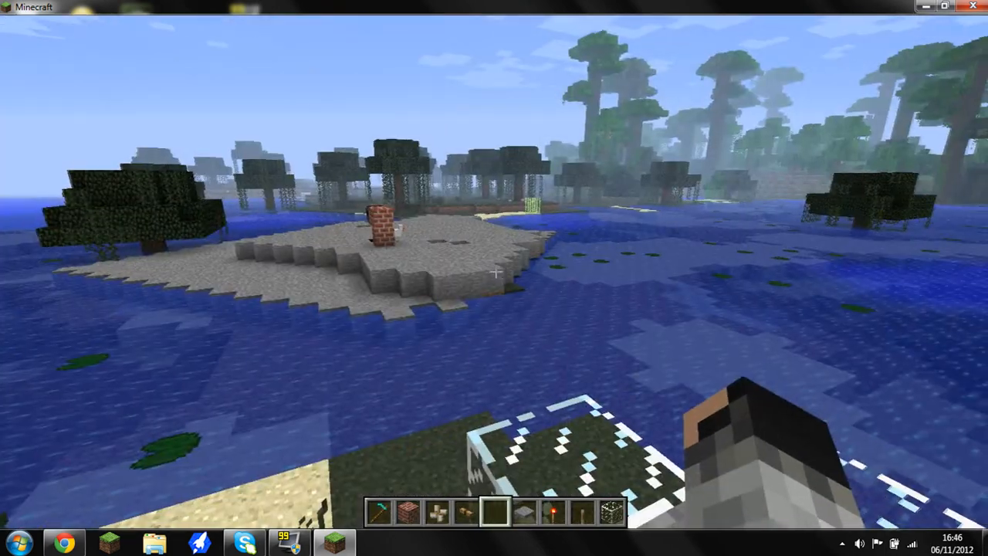
{"action": "key", "text": "Escape"}
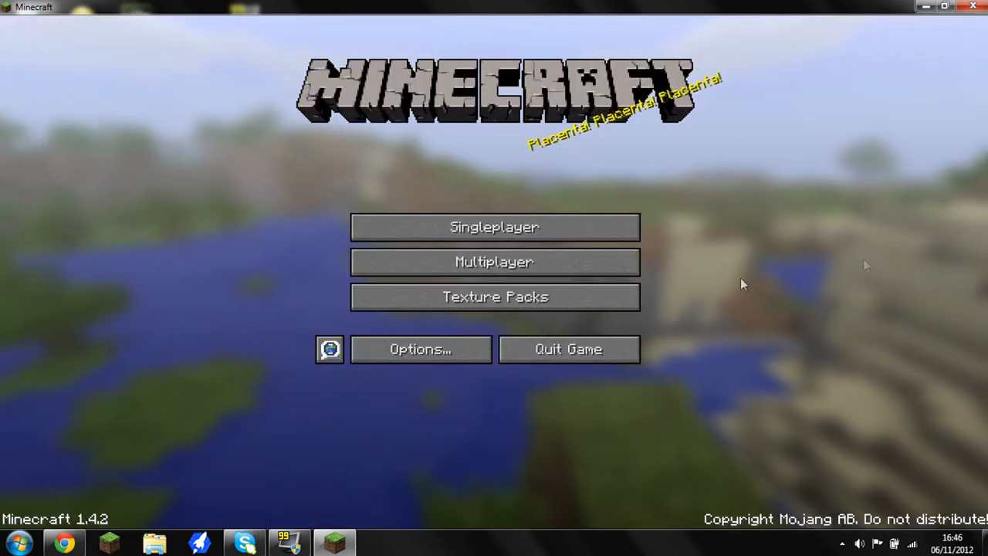
{"action": "mouse_move", "coordinate": [495, 262]}
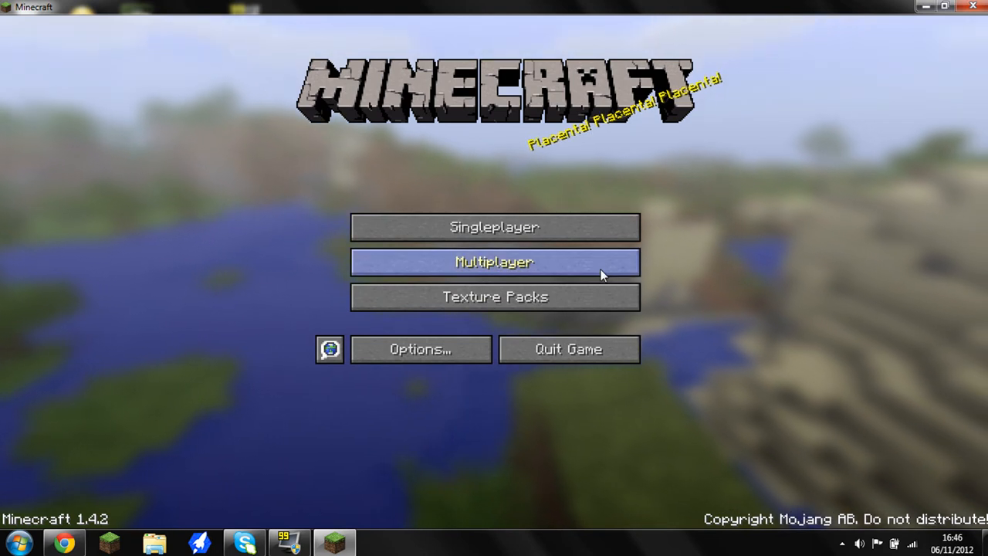
{"action": "mouse_move", "coordinate": [799, 241]}
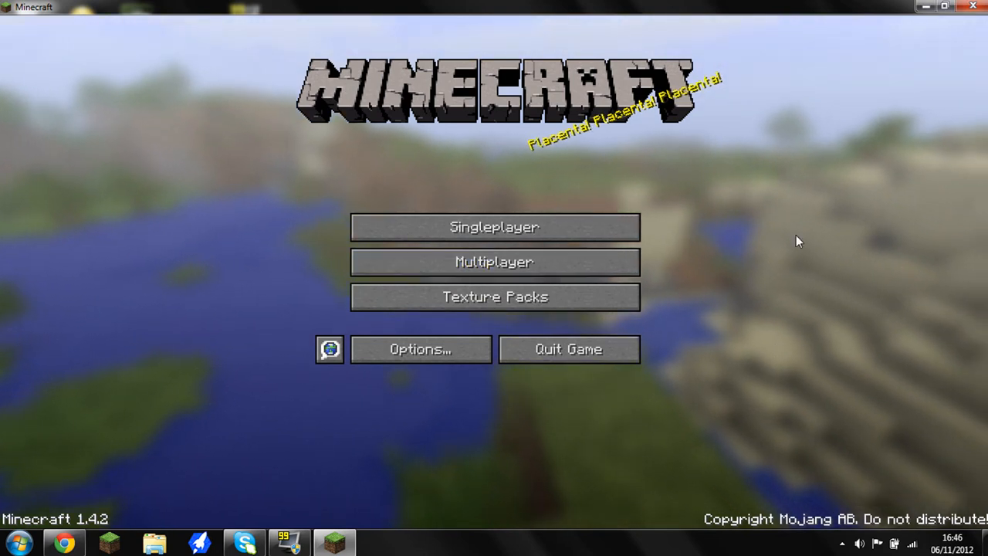